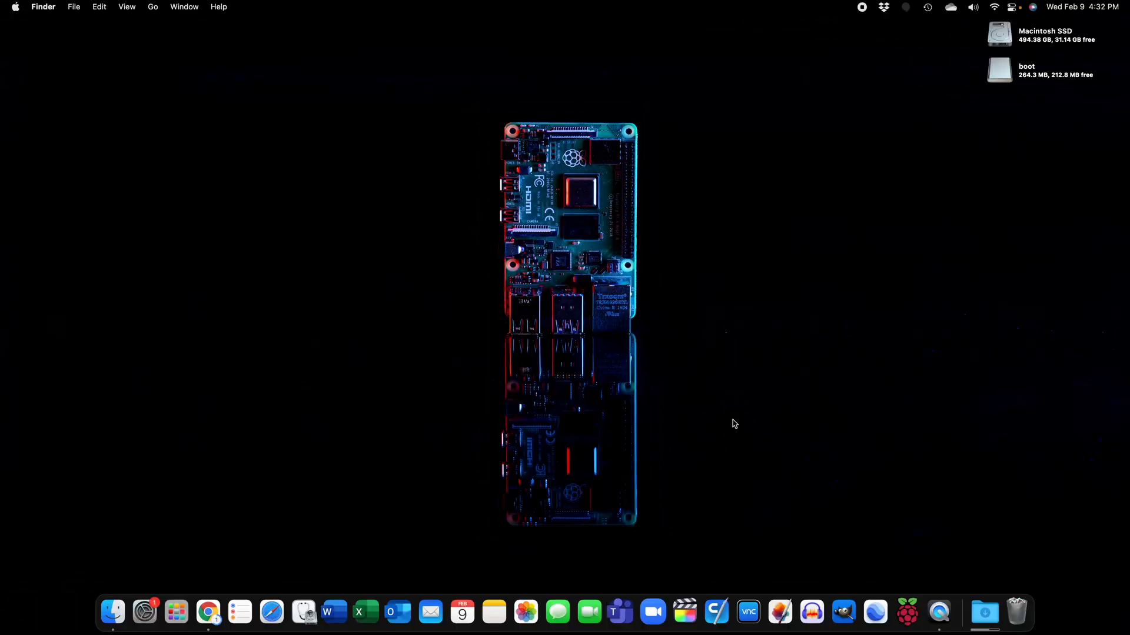
mouse_move(805, 367)
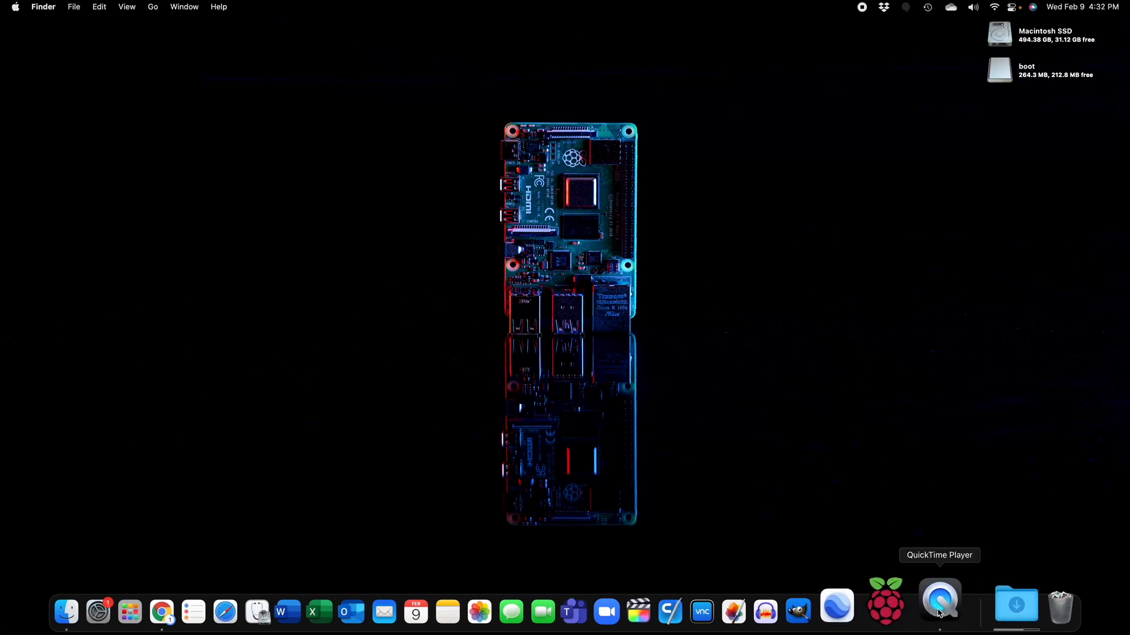
Launch QuickTime Player from the Dock
click(939, 598)
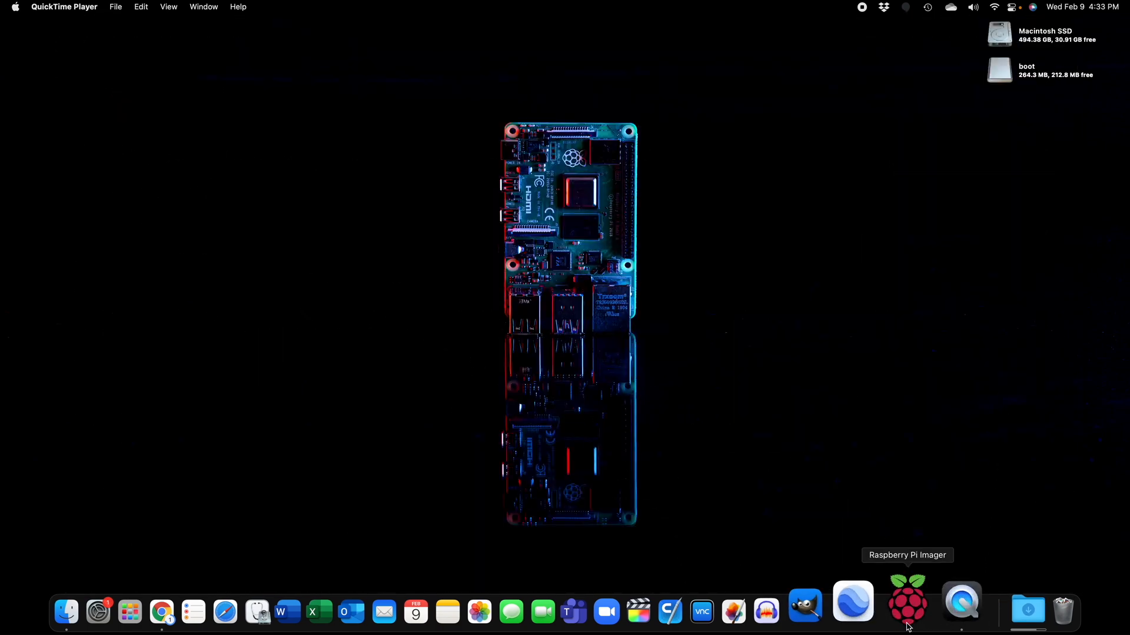
Write the SD Card Boot utility image to the 15.5 GB Generic storage device
click(907, 601)
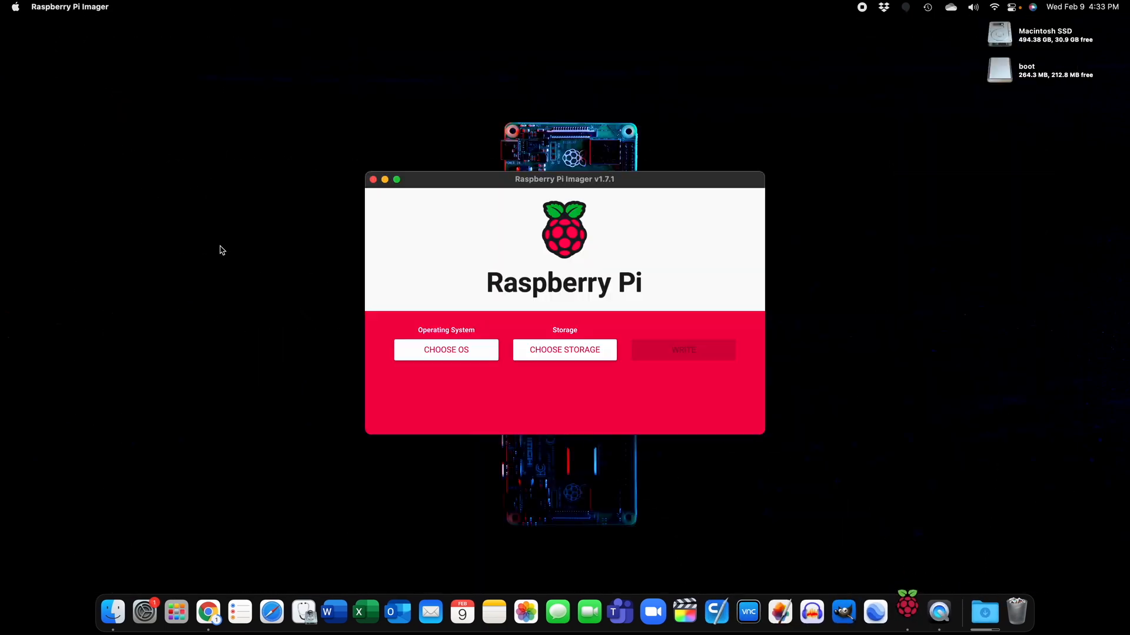
click(446, 350)
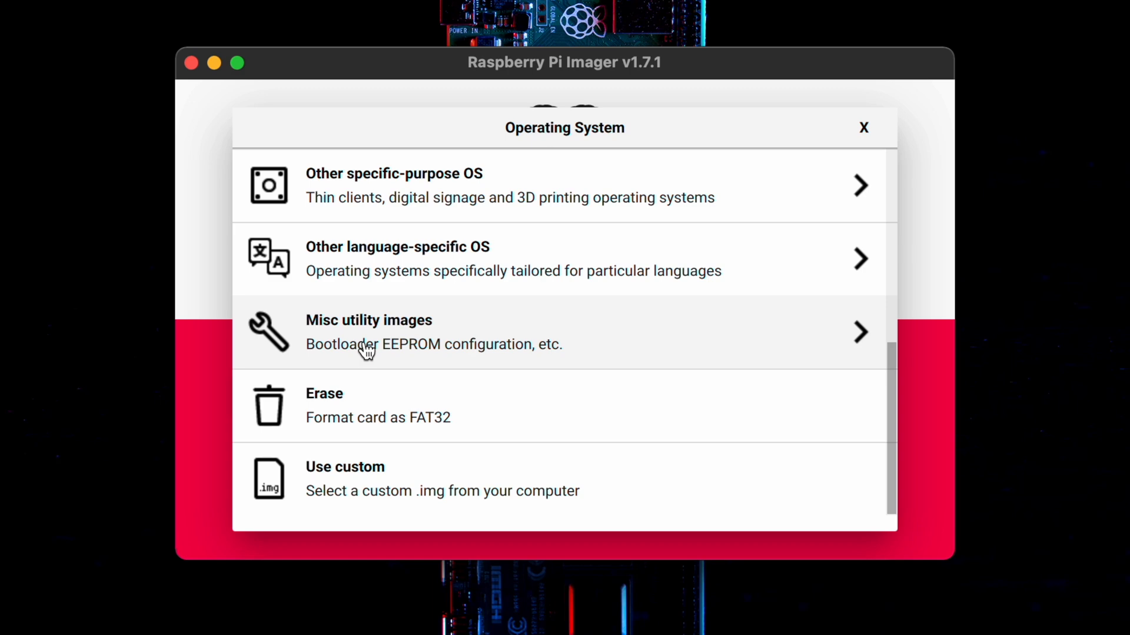
click(367, 331)
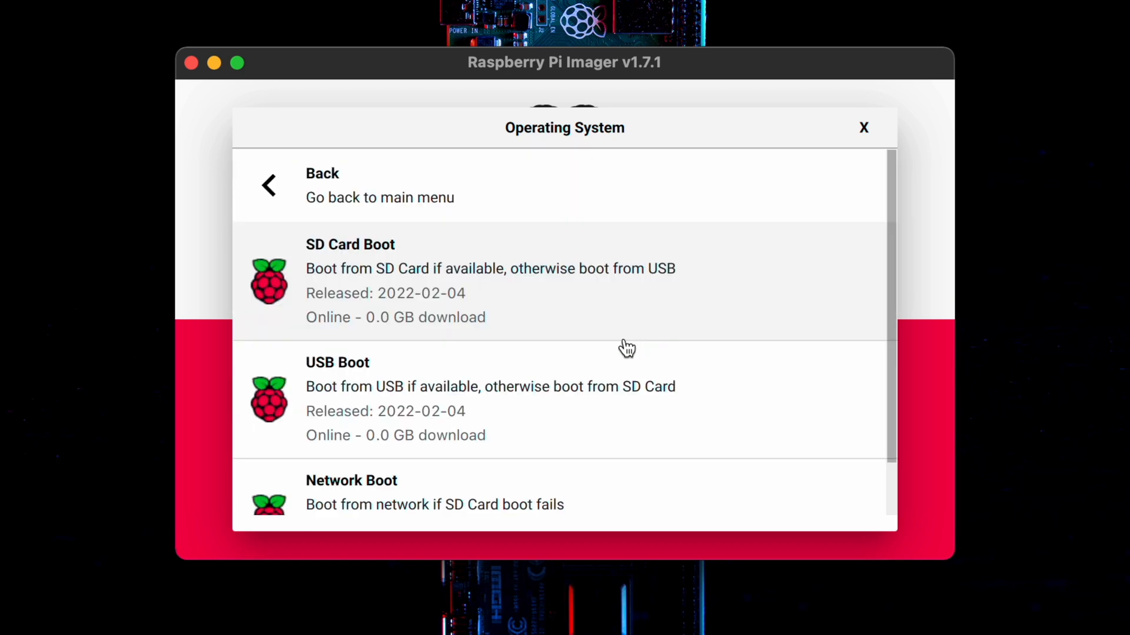
mouse_move(482, 273)
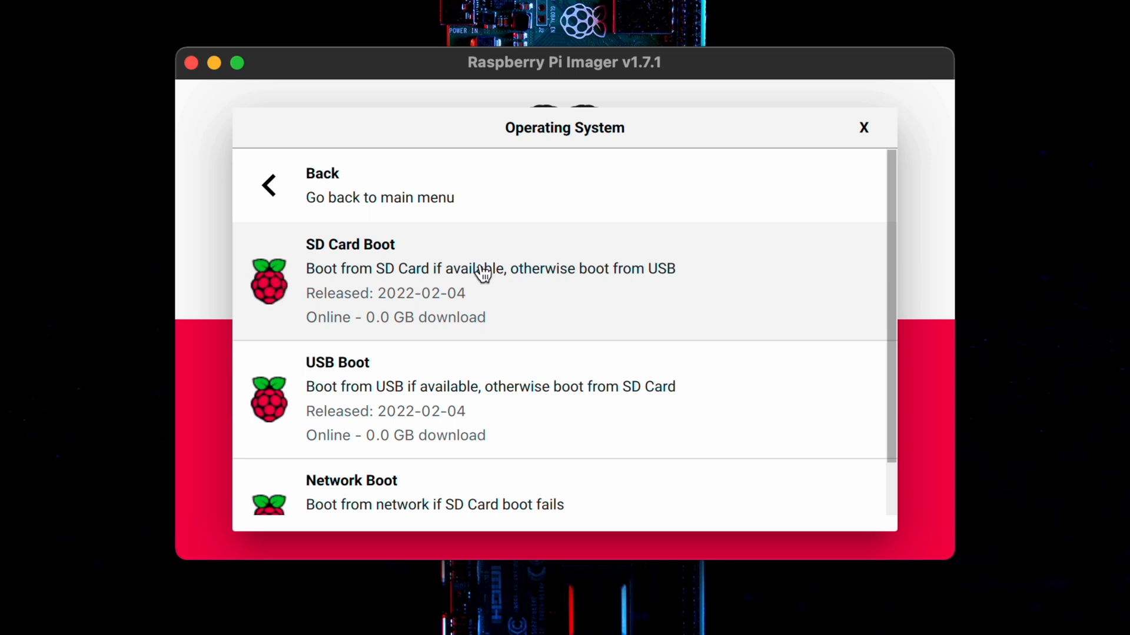
scroll(down, 3)
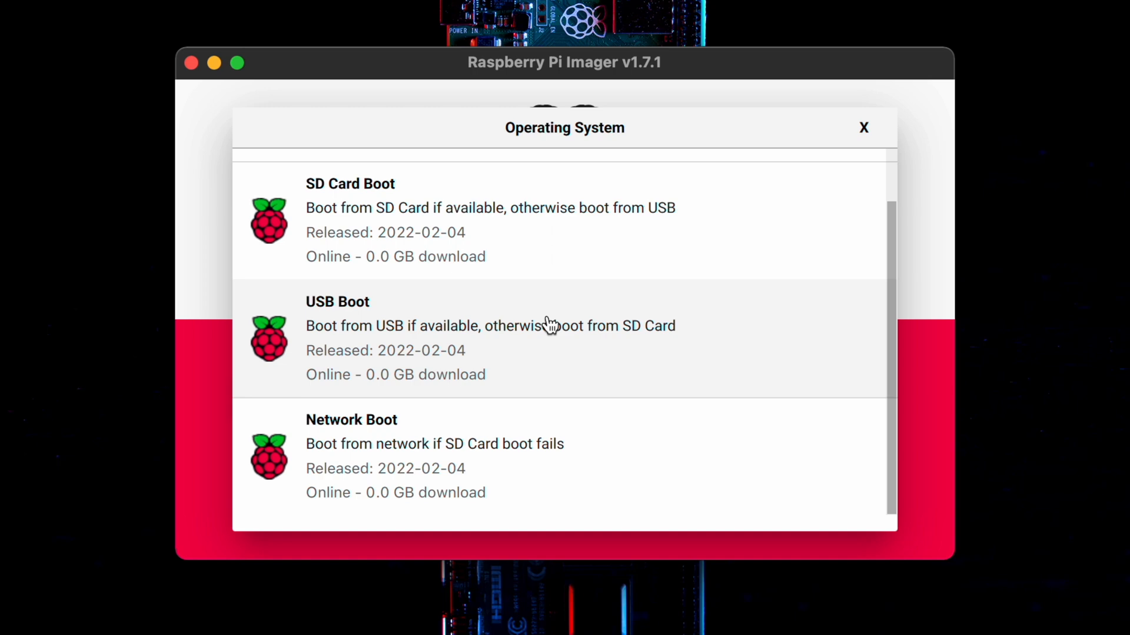
mouse_move(467, 220)
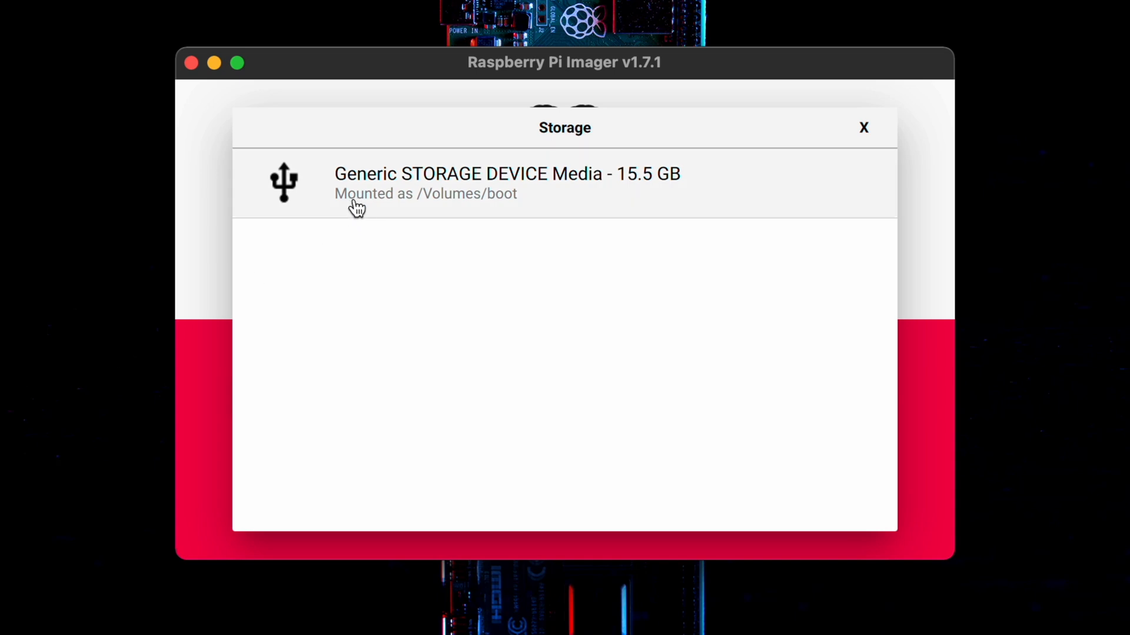
click(507, 183)
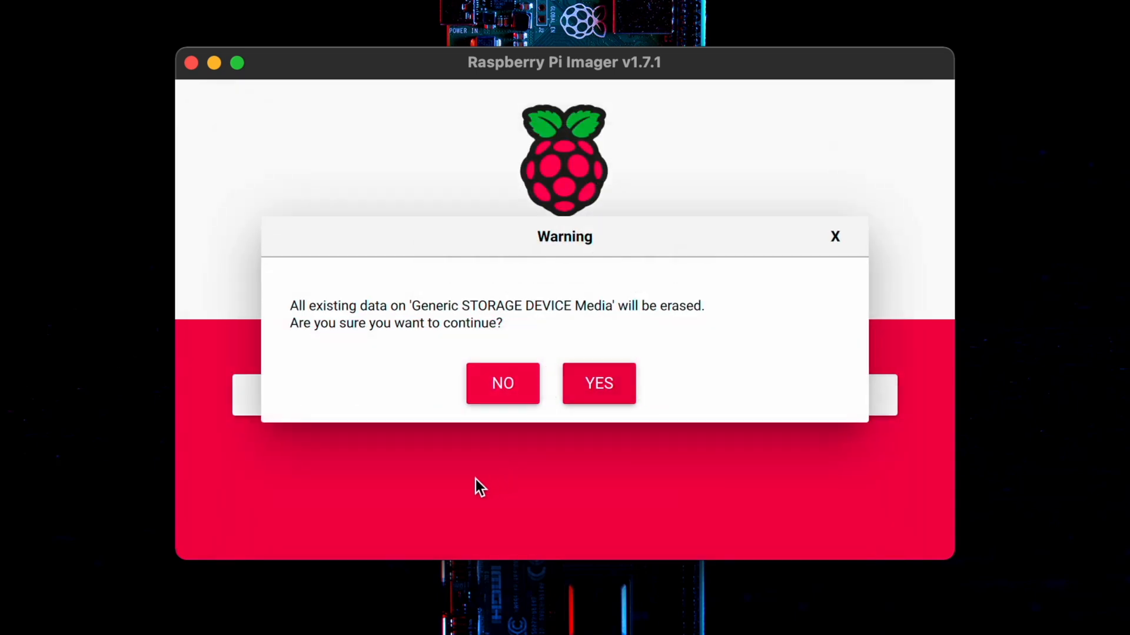
click(597, 383)
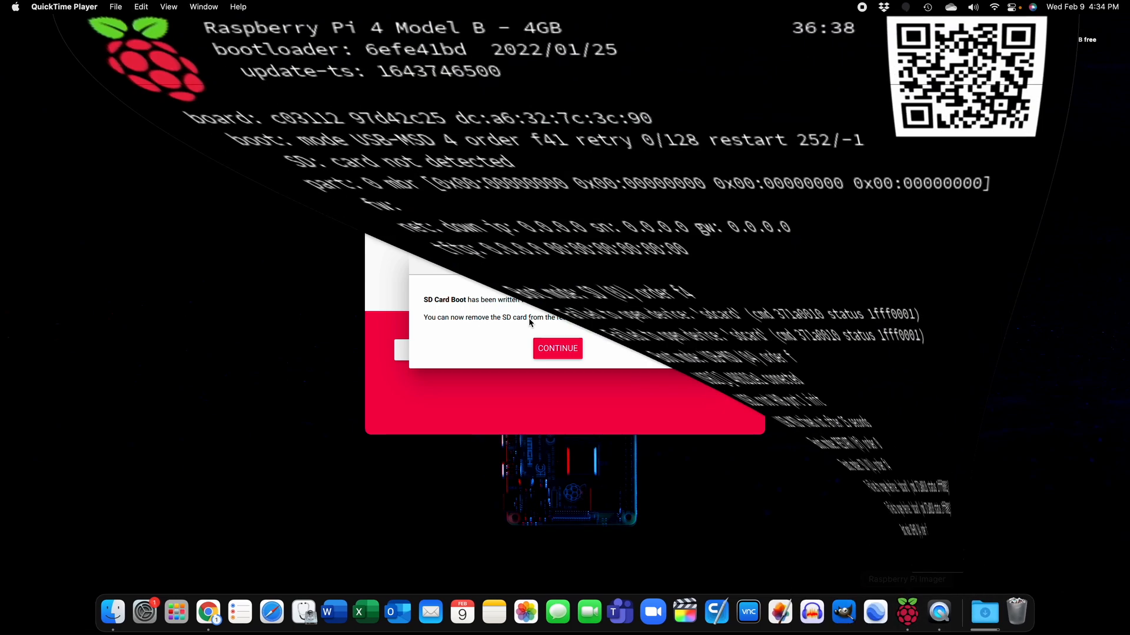
Dismiss the bootloader-written message and start a new QuickTime movie recording
click(557, 348)
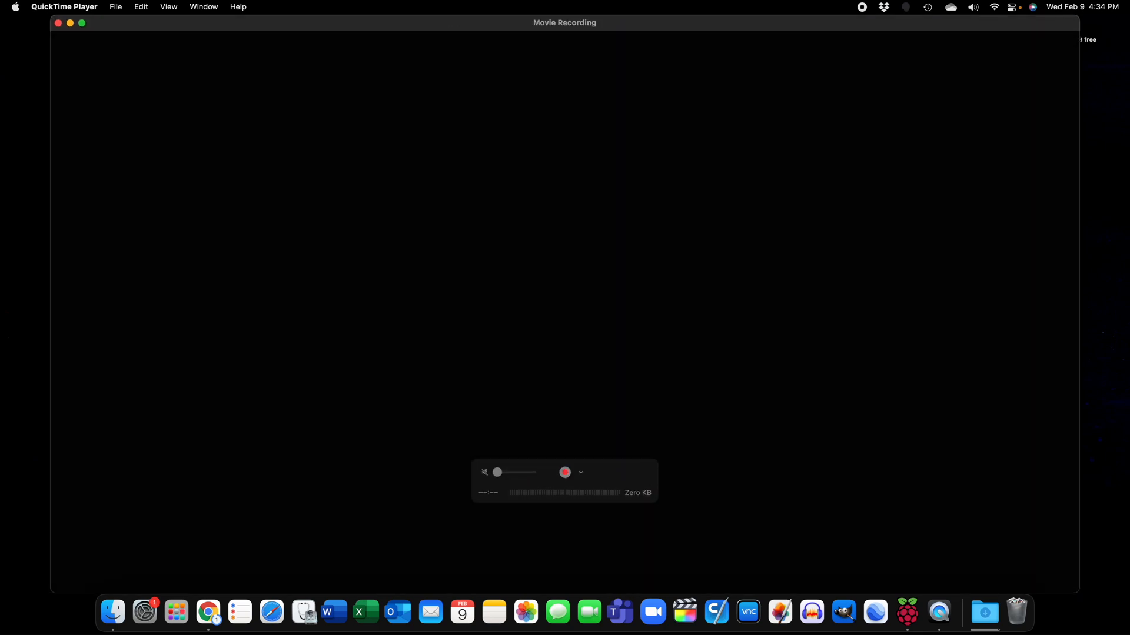
click(565, 472)
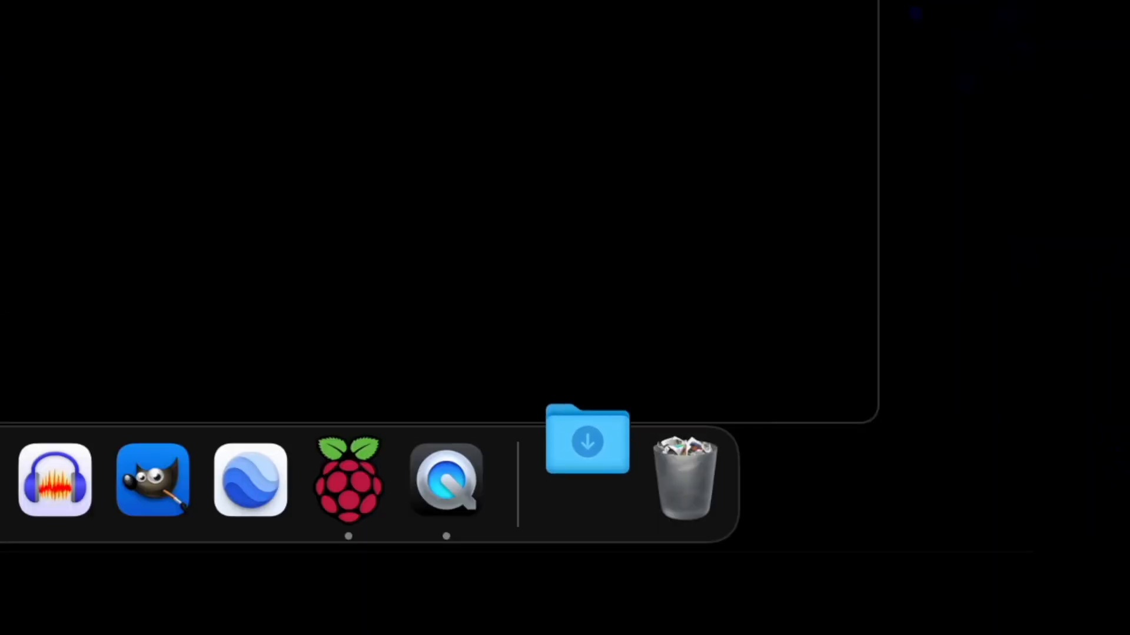
Select the capture device as camera source to display the Pi's install screen
click(444, 479)
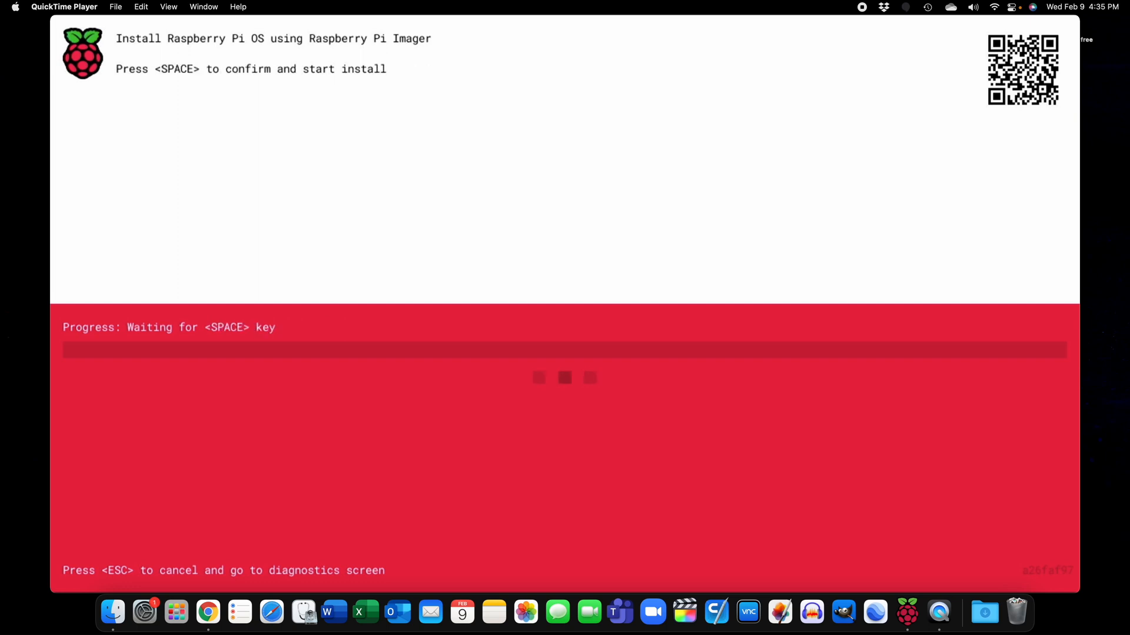
Confirm the Pi's network install so Raspberry Pi Imager downloads and launches
key(space)
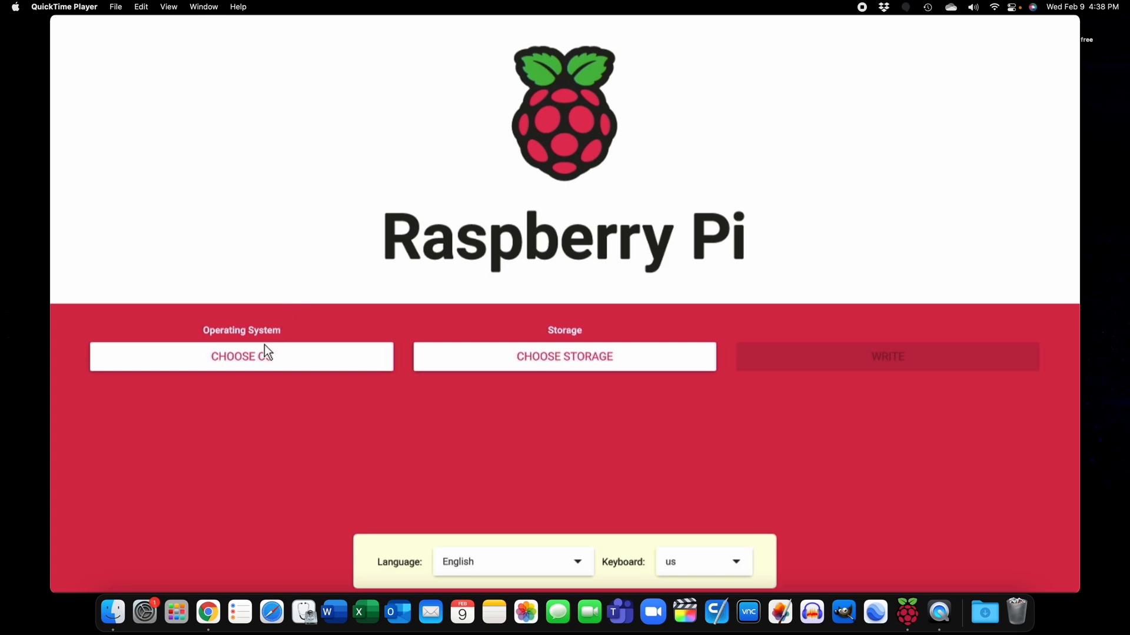
Select Manjaro ARM XFCE 21.12 (RPI 3/3+/4/400) under Other general-purpose OS > Manjaro ARM Linux
click(241, 356)
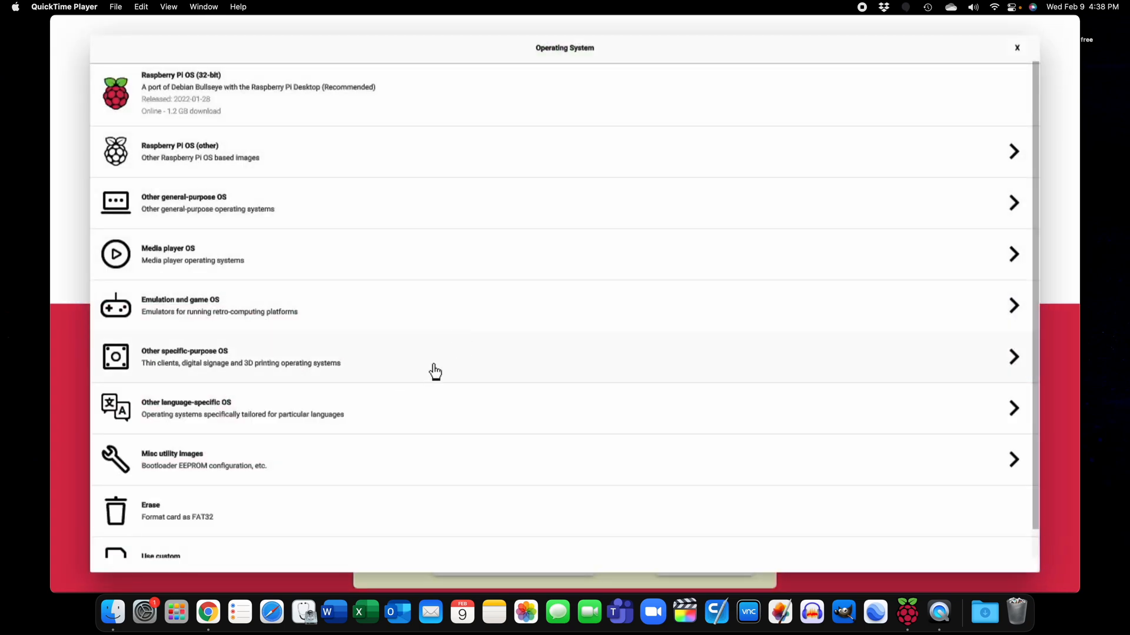
mouse_move(180, 94)
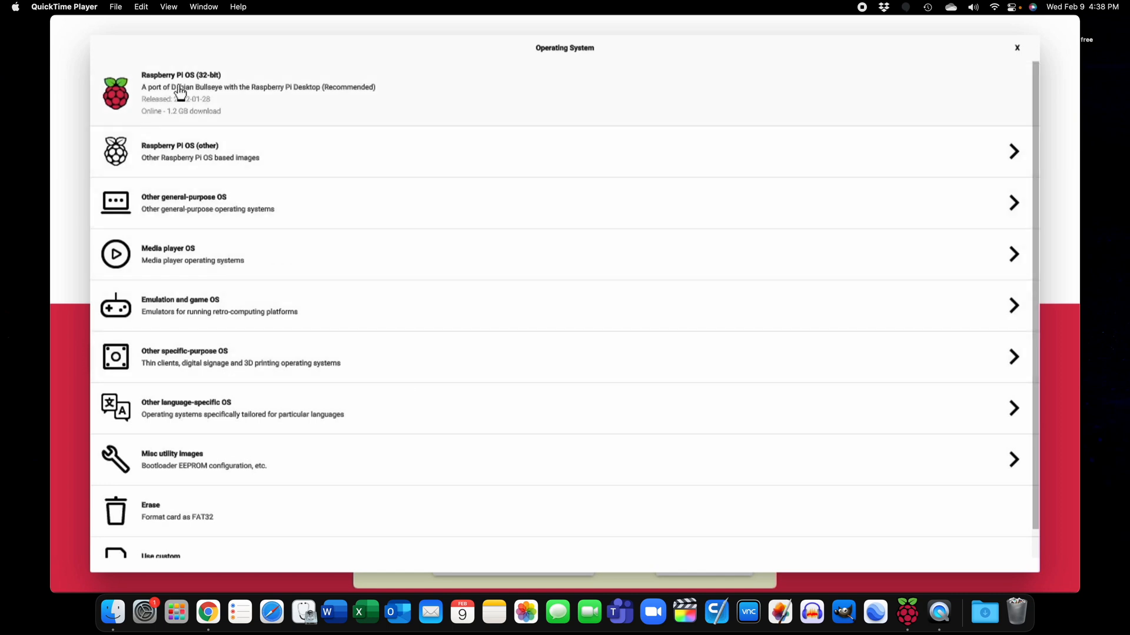
mouse_move(239, 120)
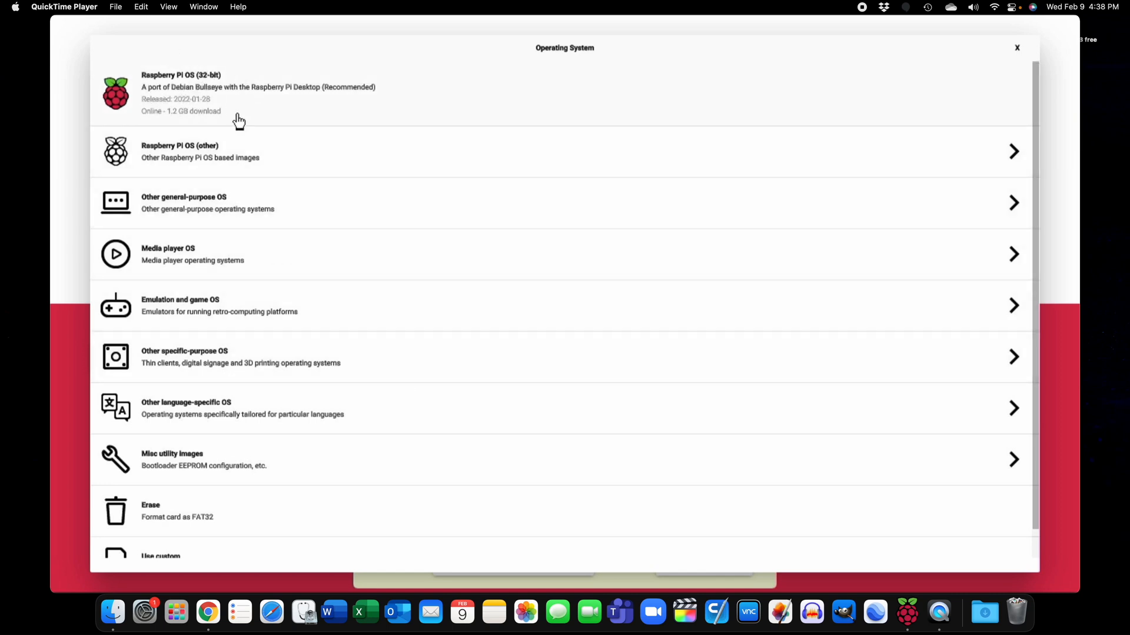
mouse_move(202, 137)
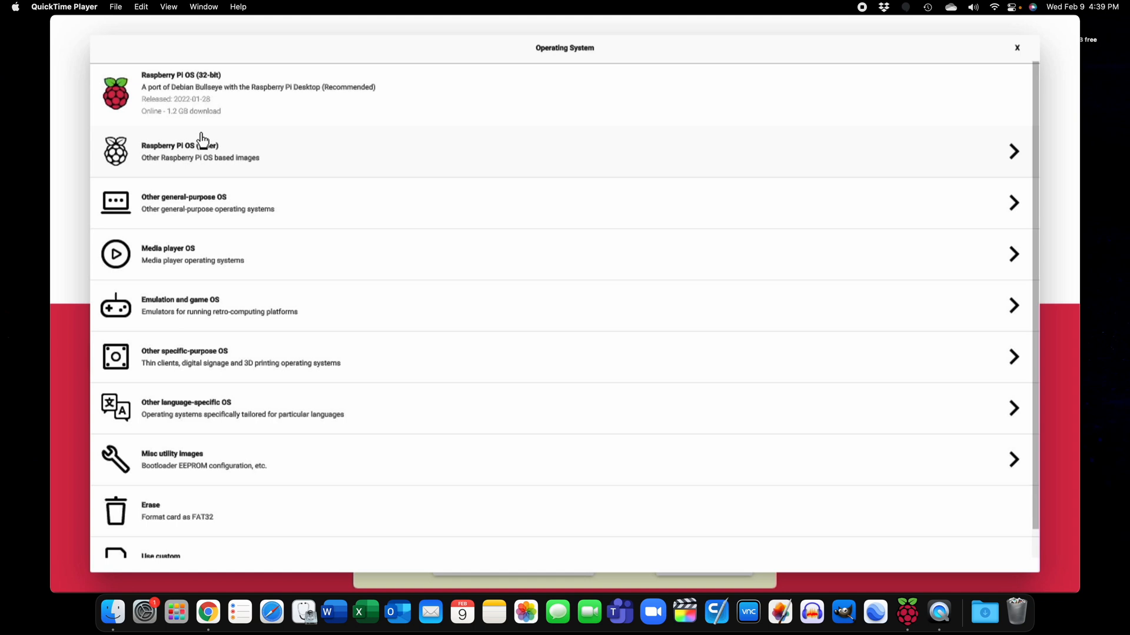
click(199, 151)
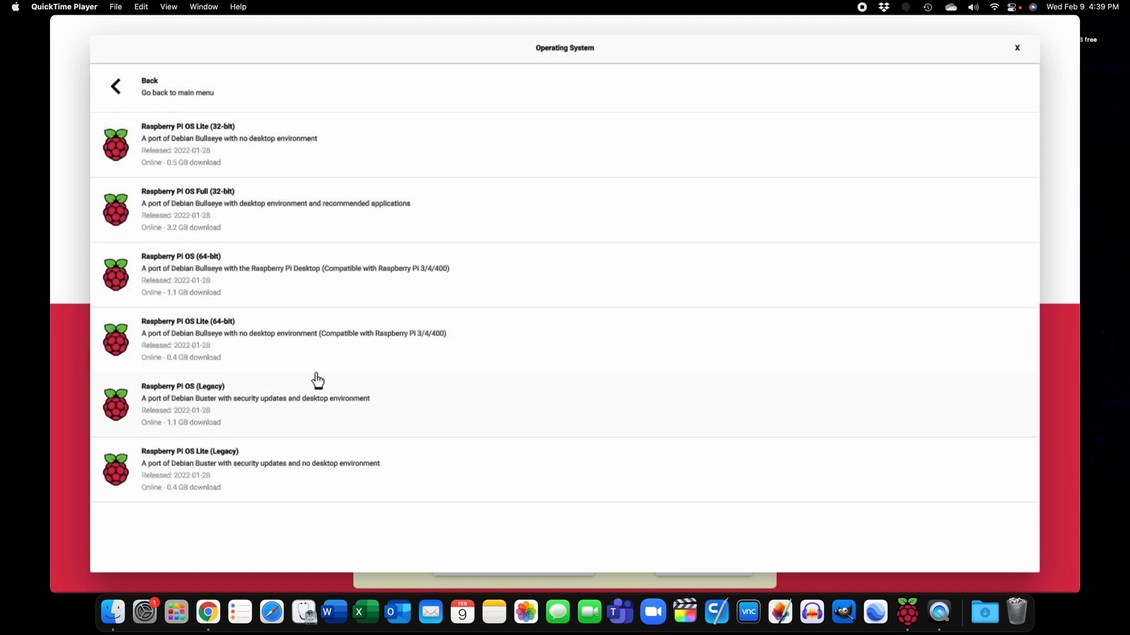
mouse_move(449, 414)
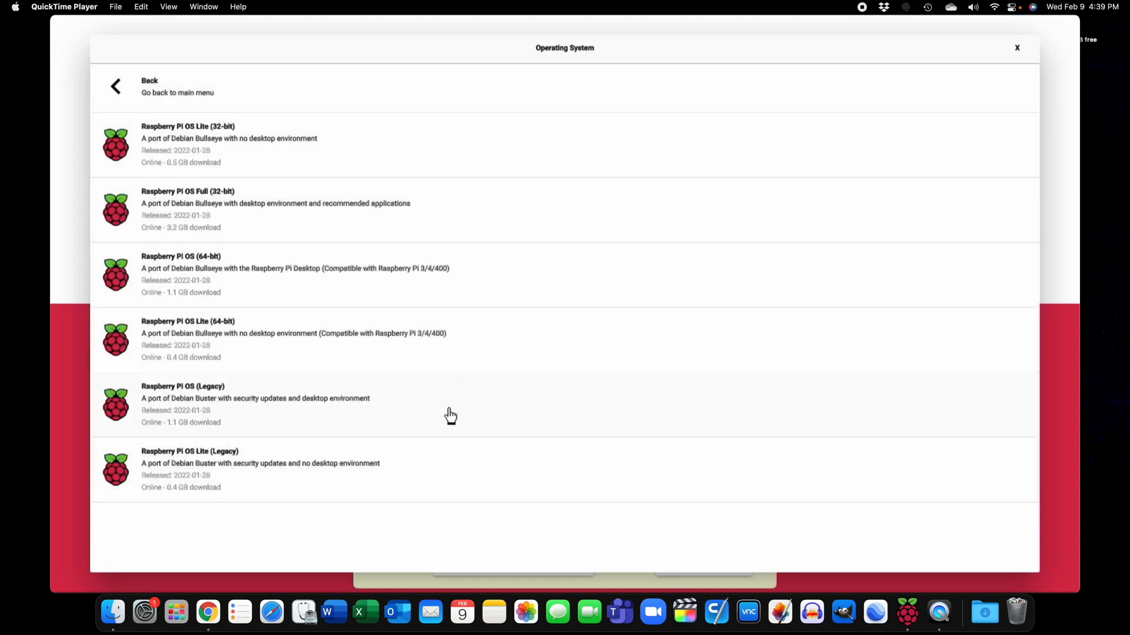
mouse_move(158, 443)
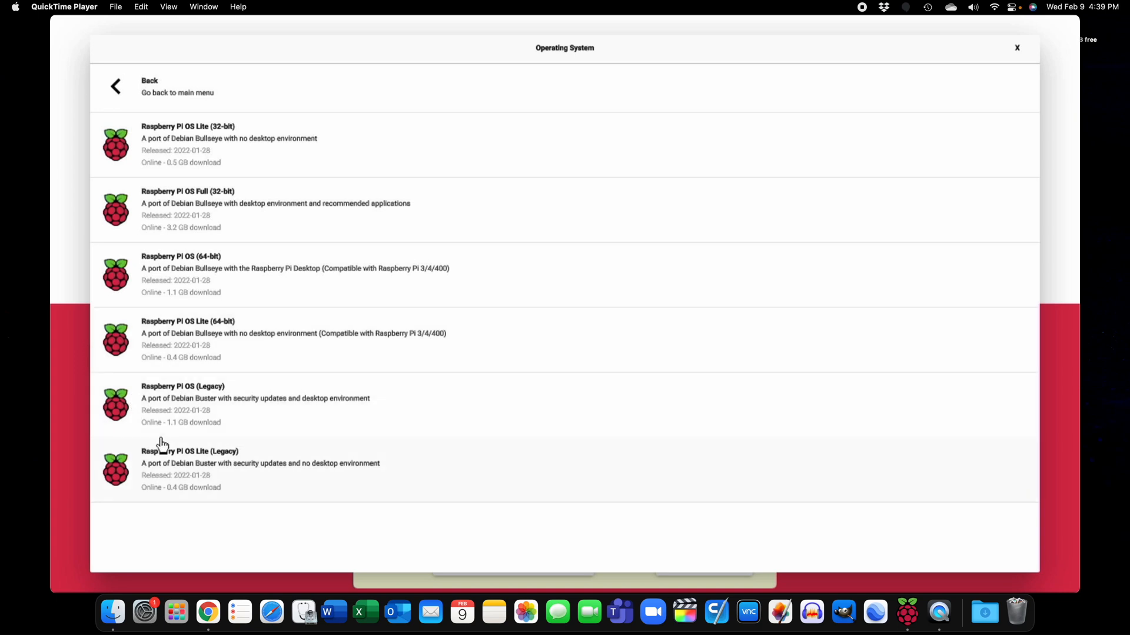
mouse_move(198, 277)
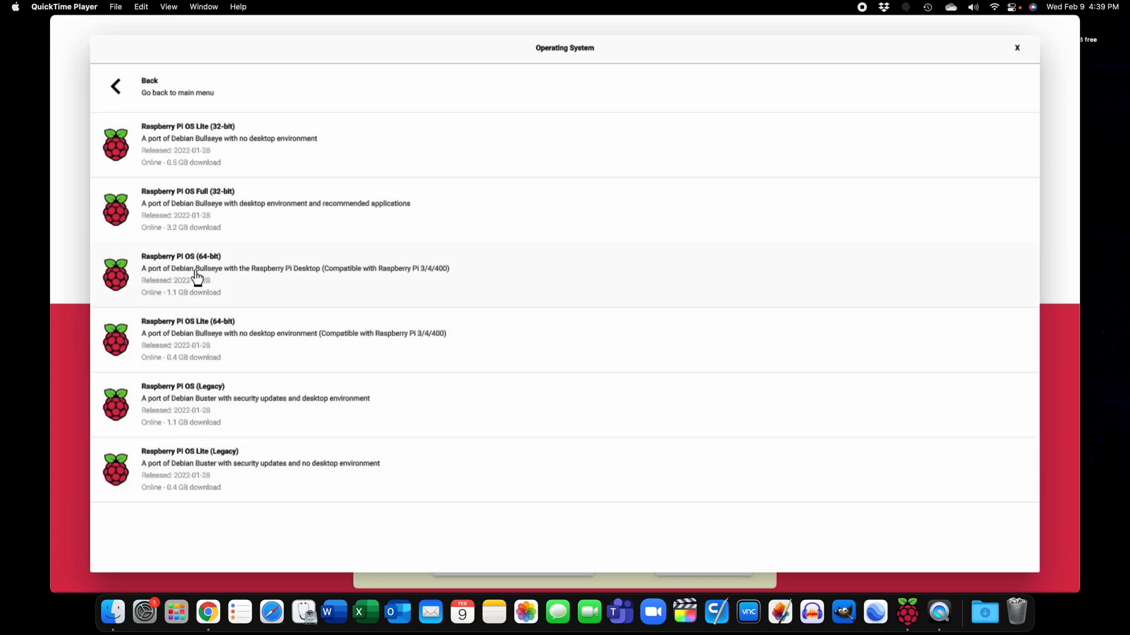
mouse_move(191, 303)
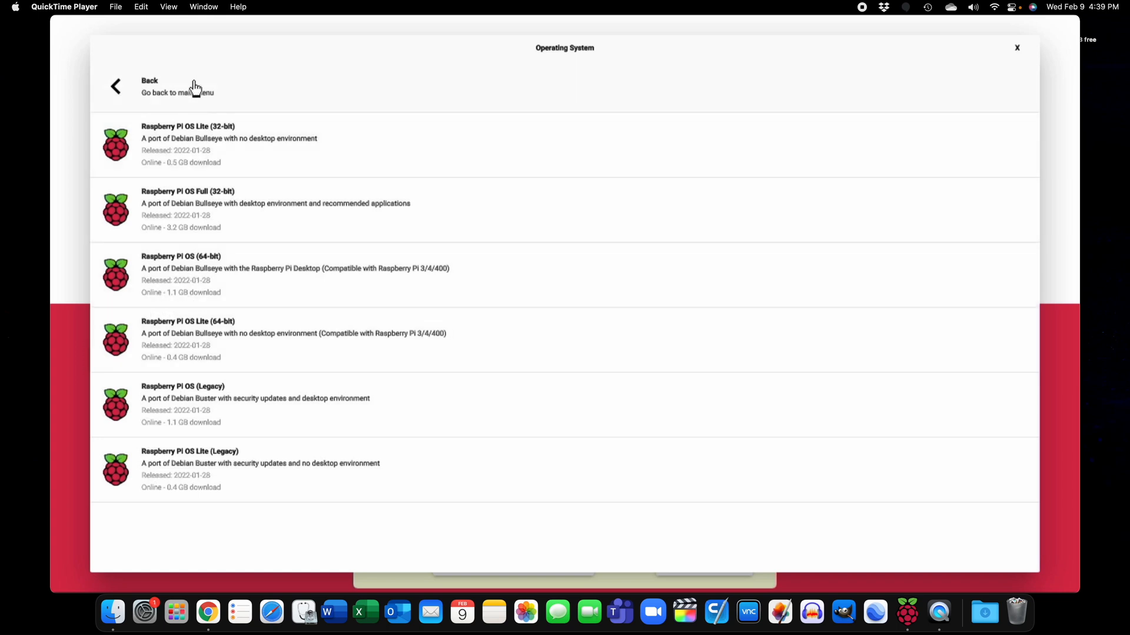
click(149, 86)
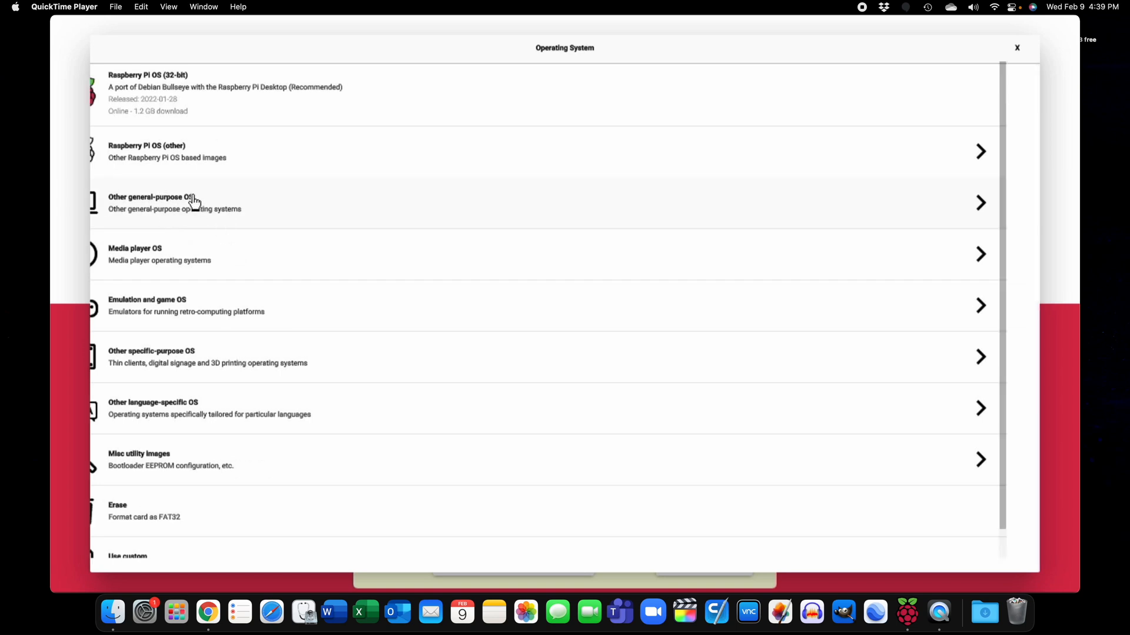
click(216, 202)
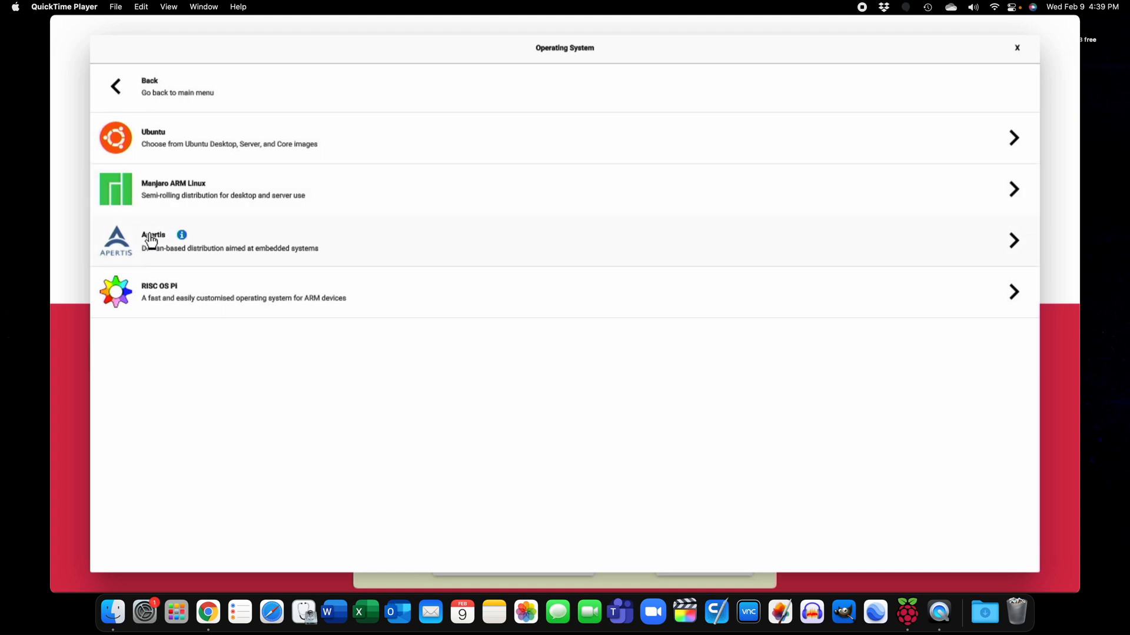
mouse_move(261, 347)
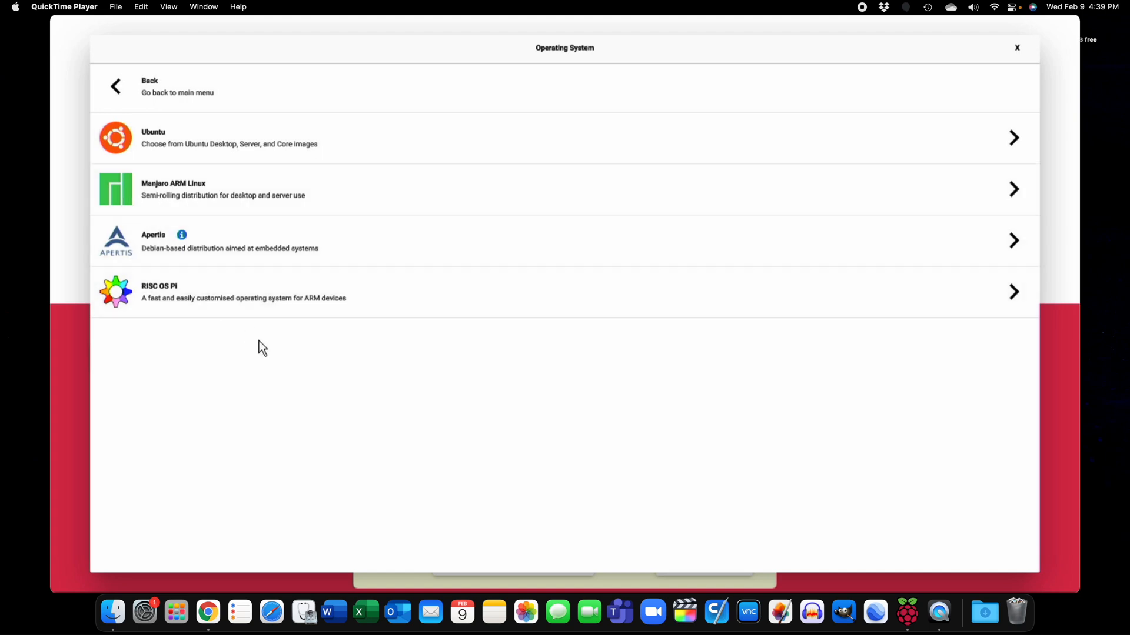
scroll(down, 3)
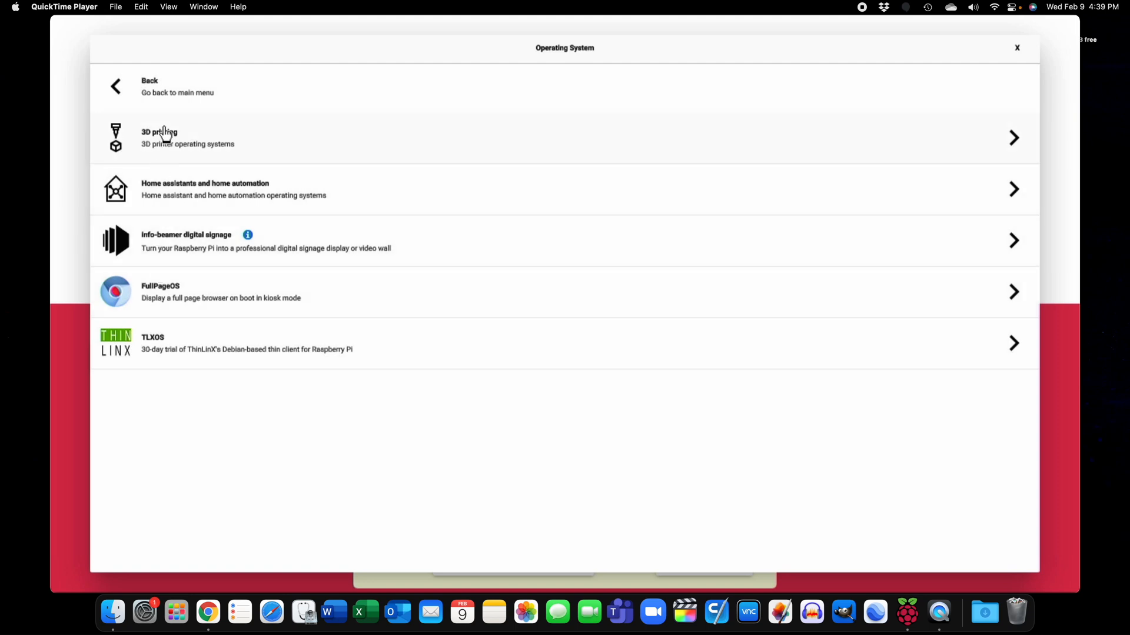
click(177, 86)
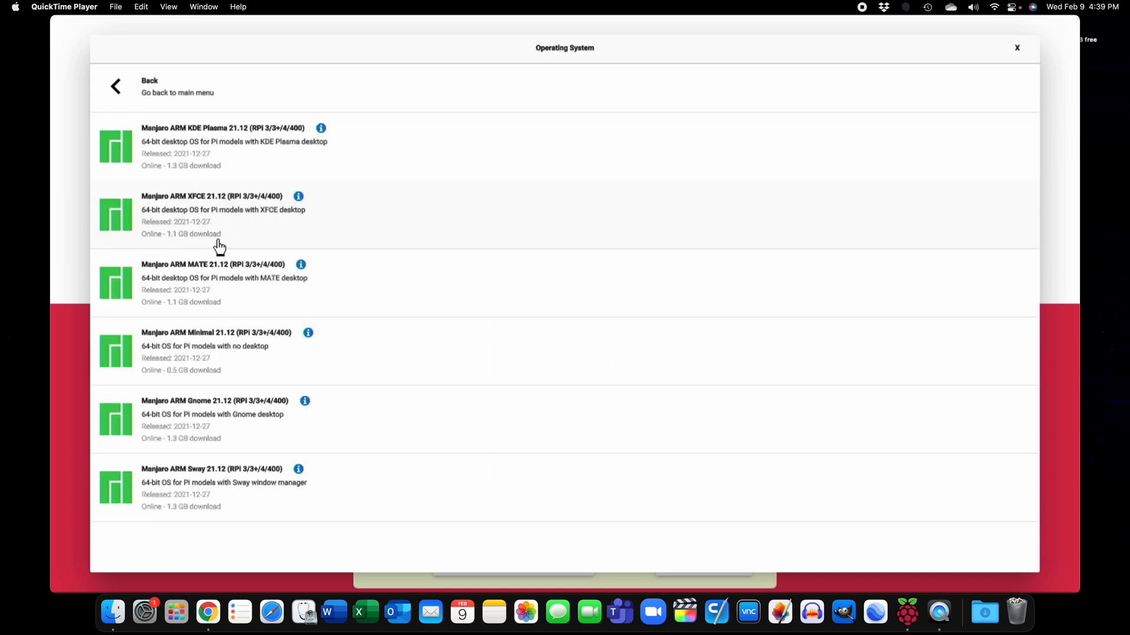
mouse_move(173, 221)
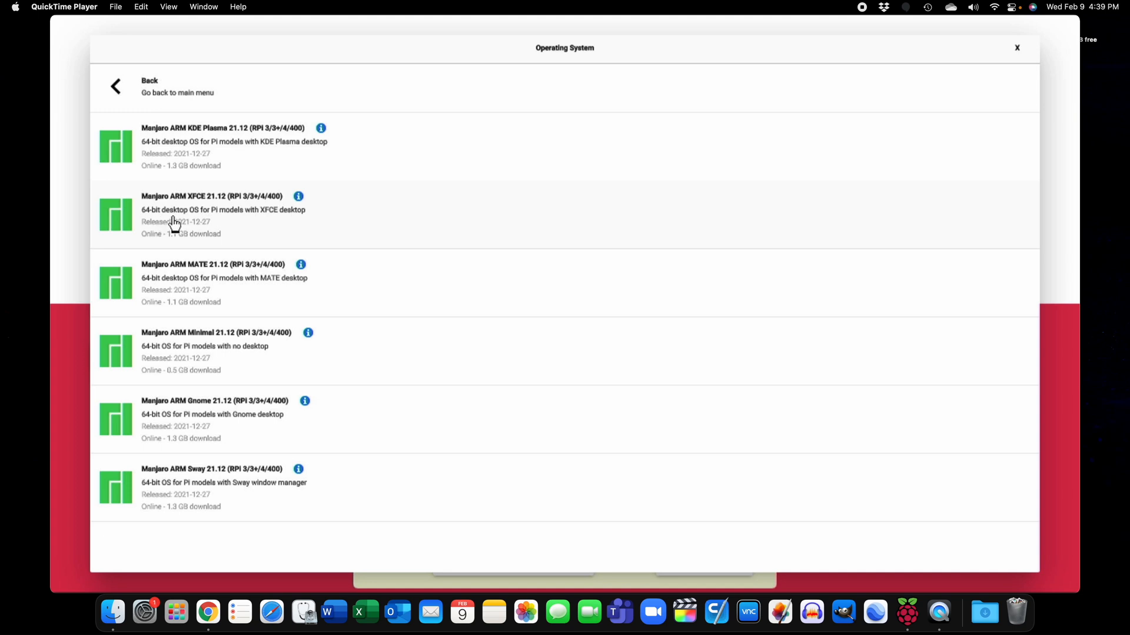
mouse_move(182, 220)
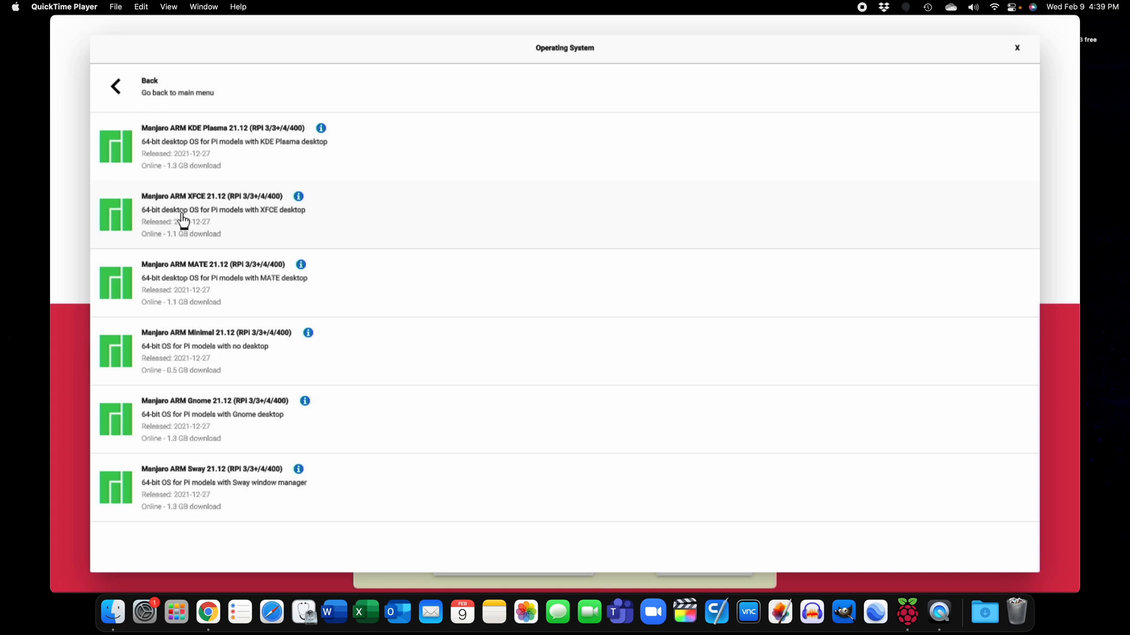
click(223, 210)
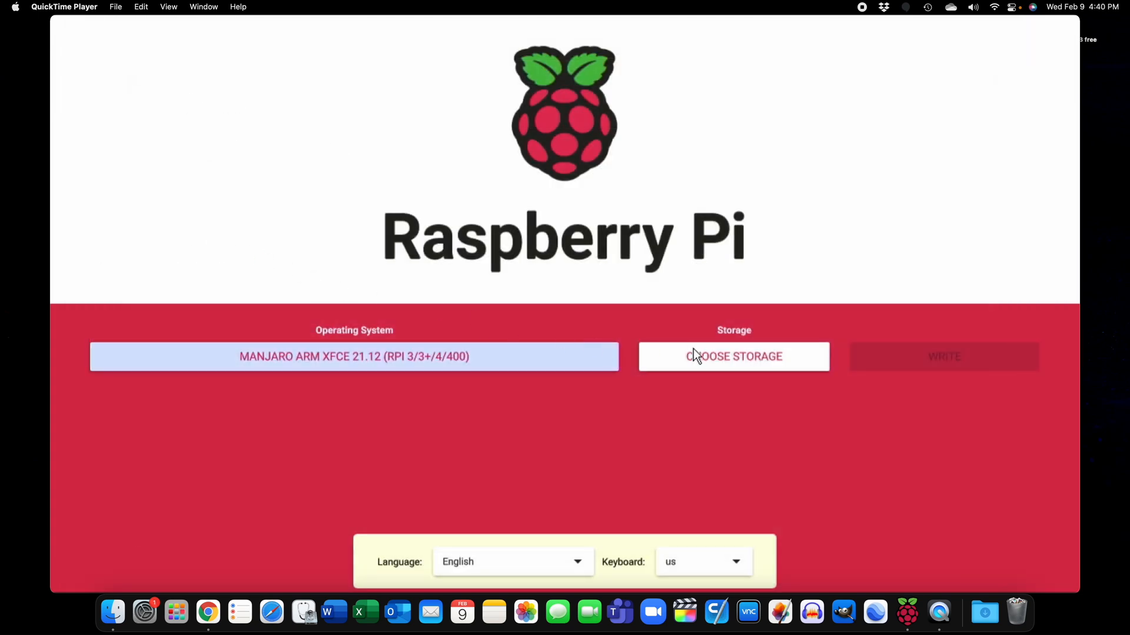
Write Manjaro to the Internal SD card reader, accepting the data-erase warning
click(733, 357)
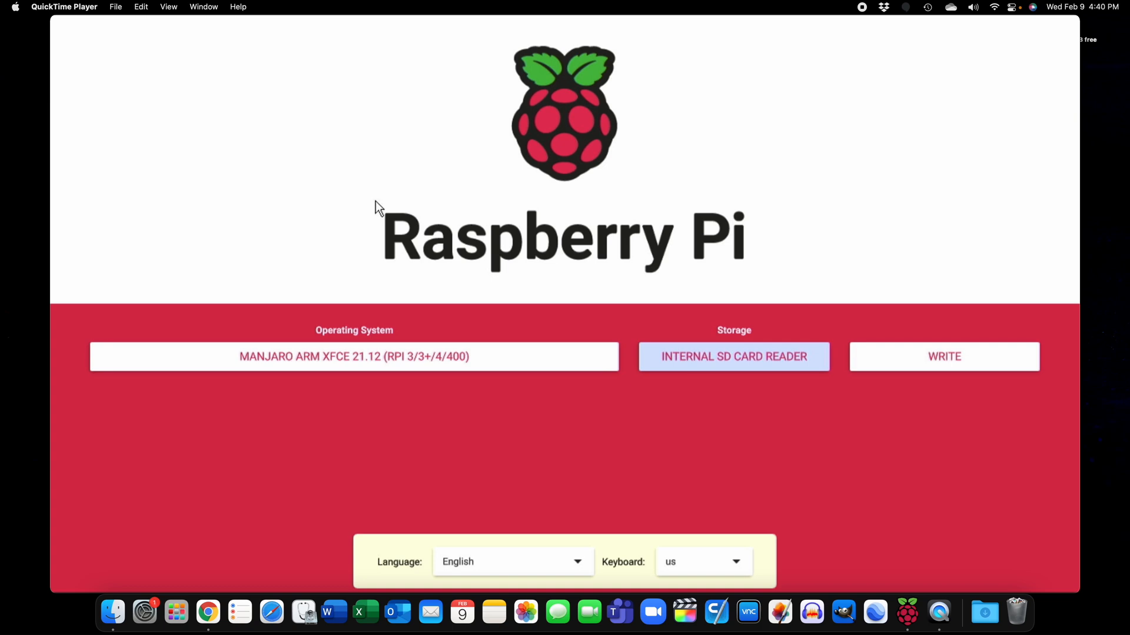
mouse_move(908, 381)
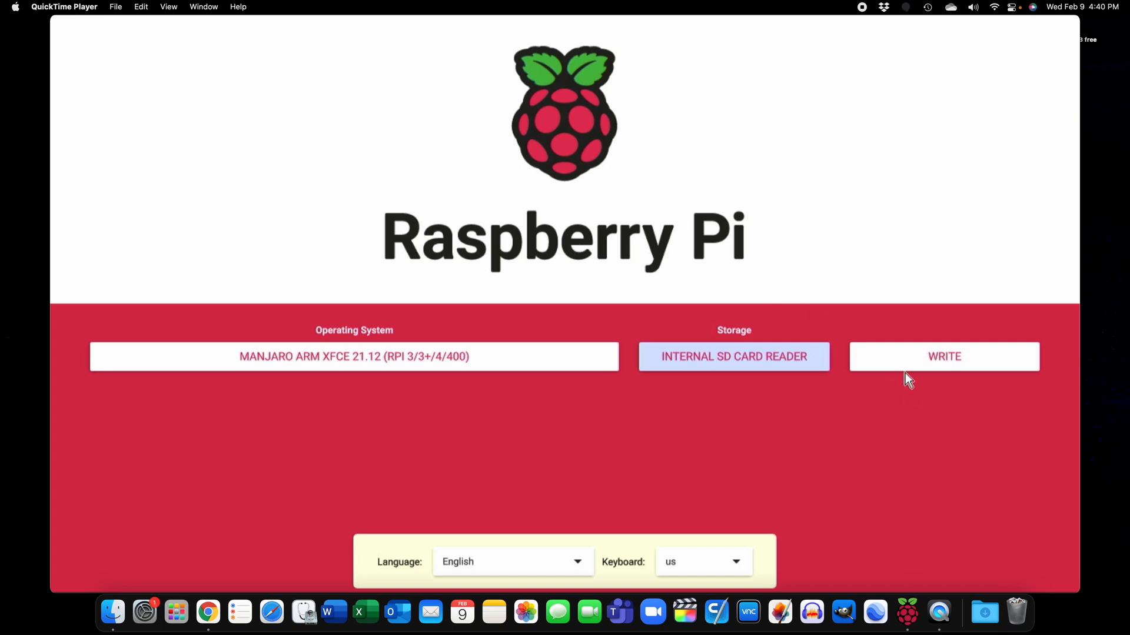
click(943, 356)
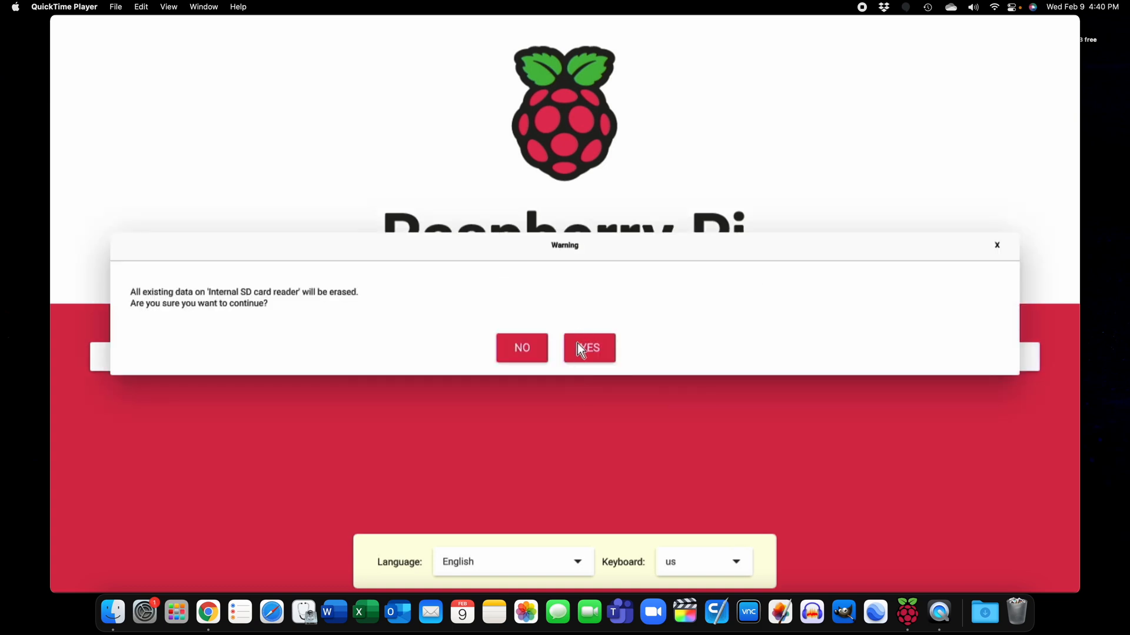
click(588, 347)
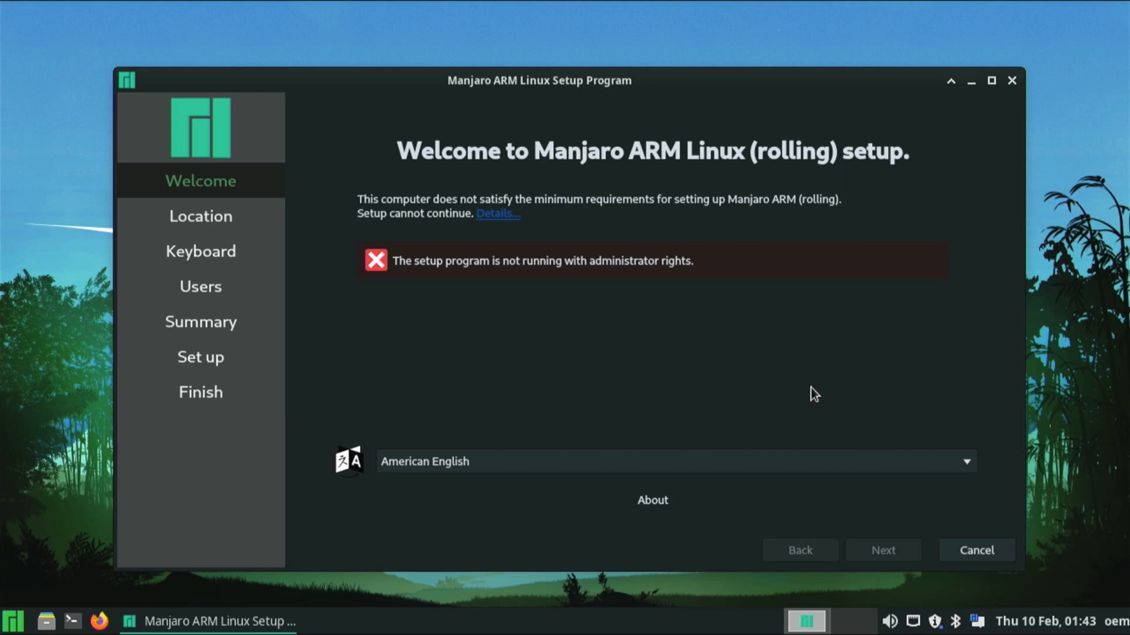
mouse_move(621, 497)
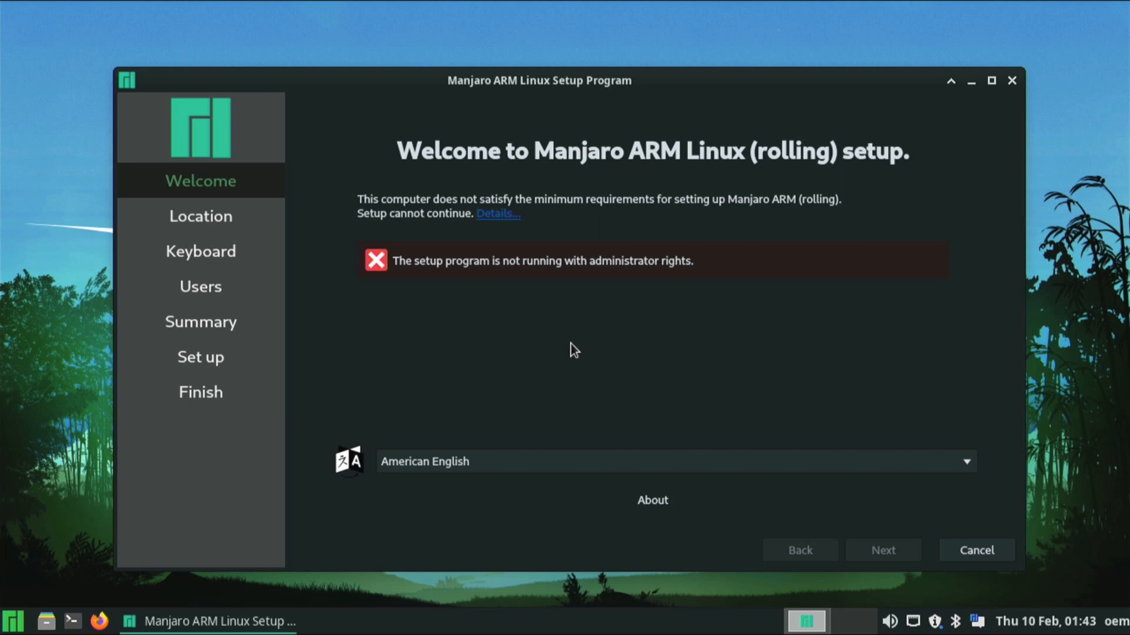
mouse_move(152, 323)
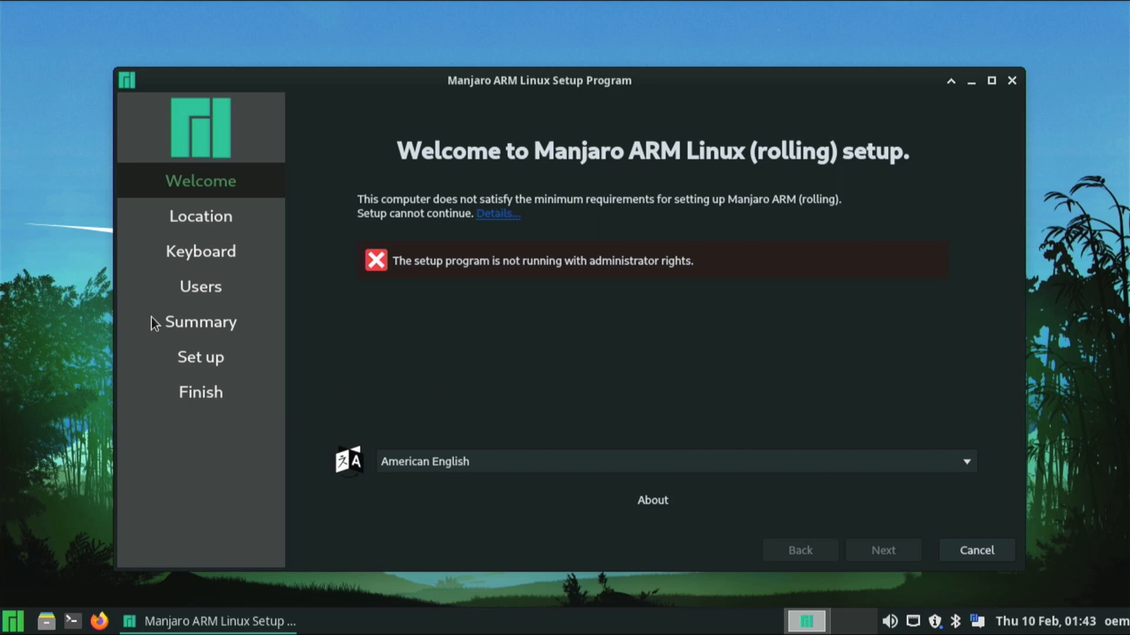
mouse_move(770, 256)
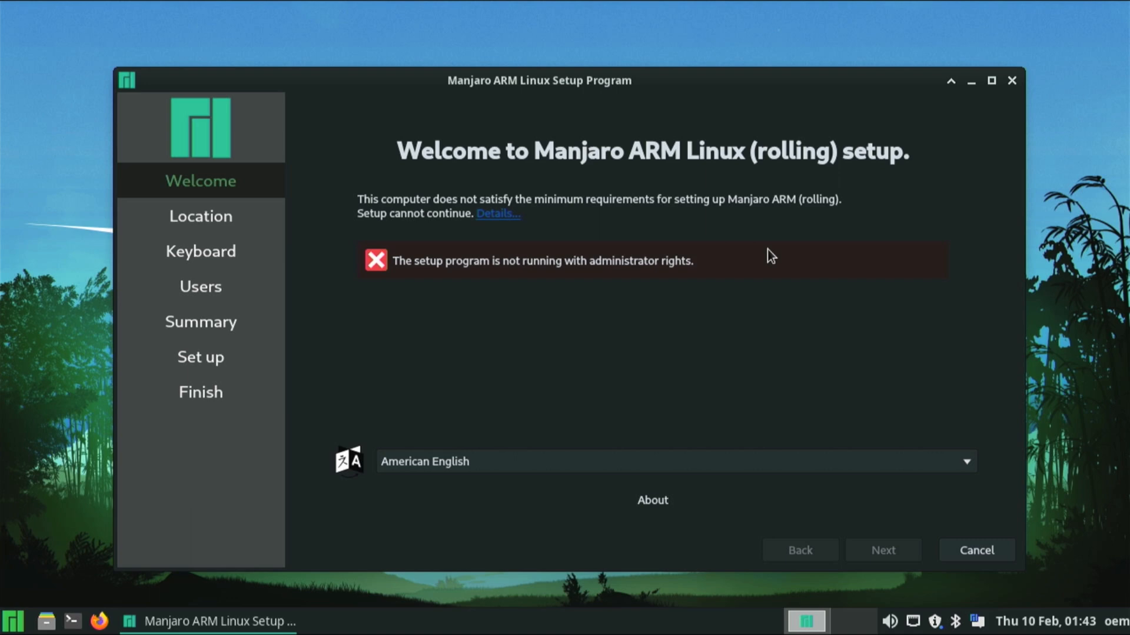
mouse_move(824, 518)
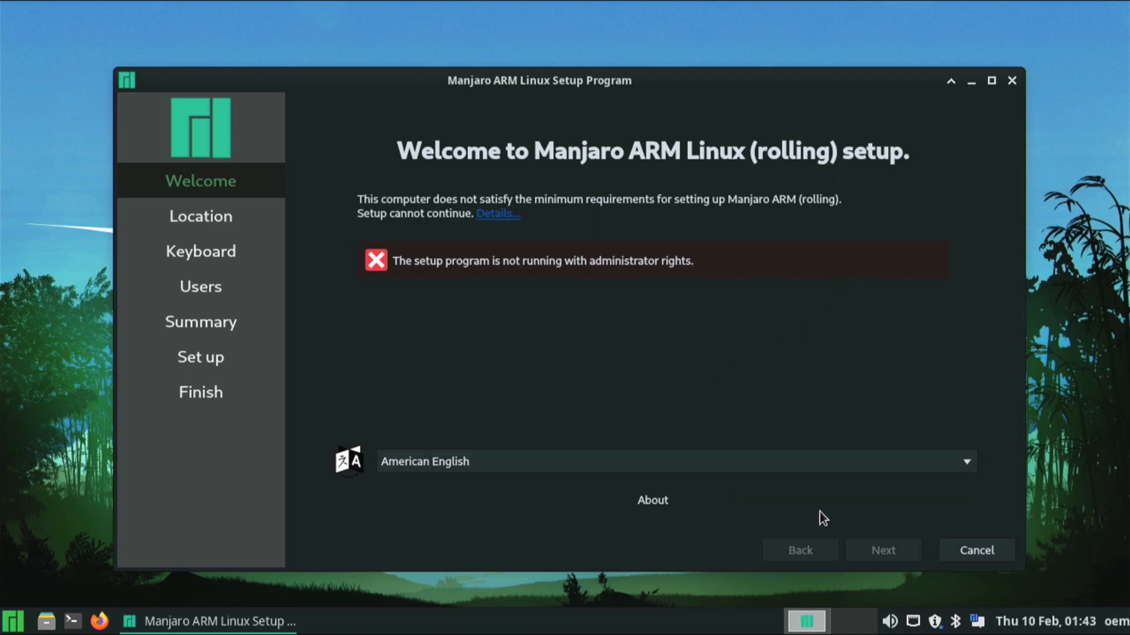
Cancel the Manjaro setup program after its administrator-rights error
click(975, 550)
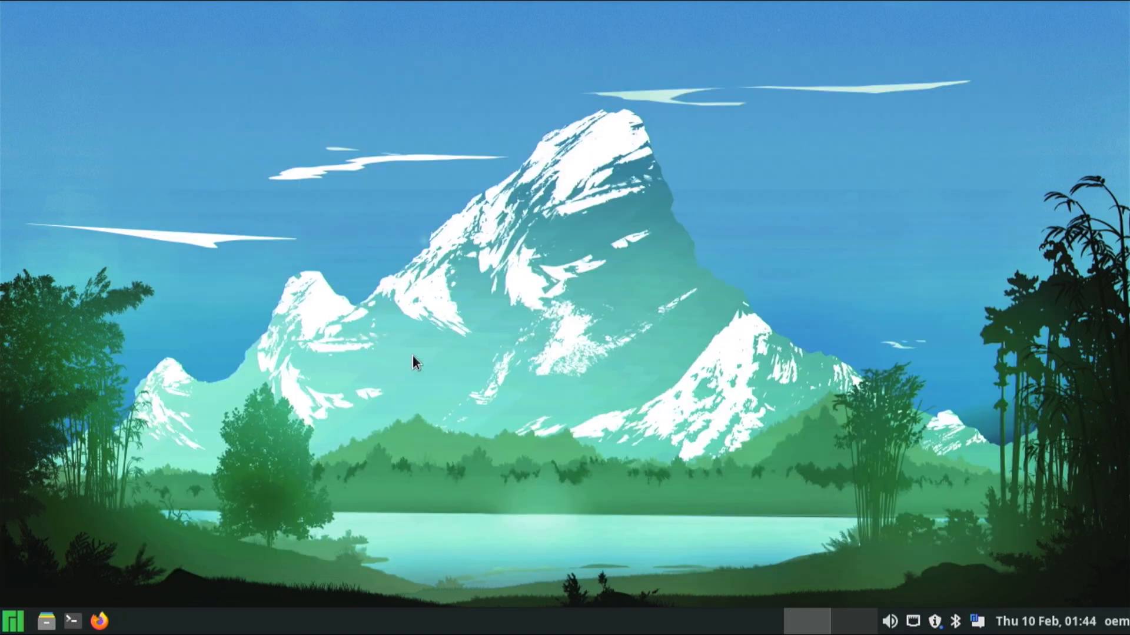
mouse_move(594, 367)
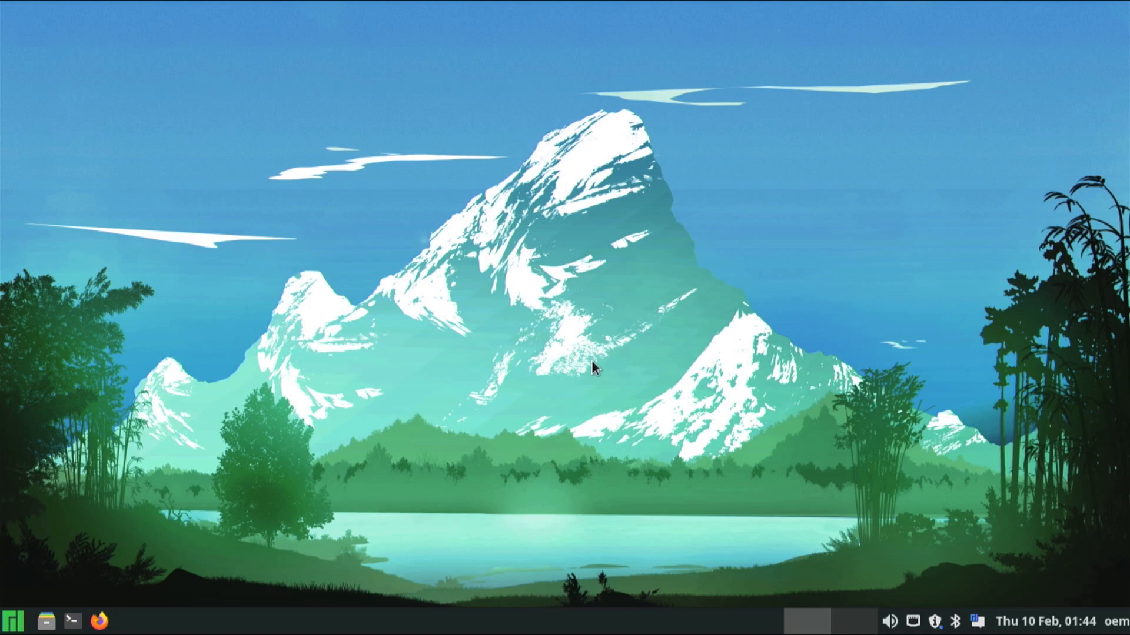
click(14, 620)
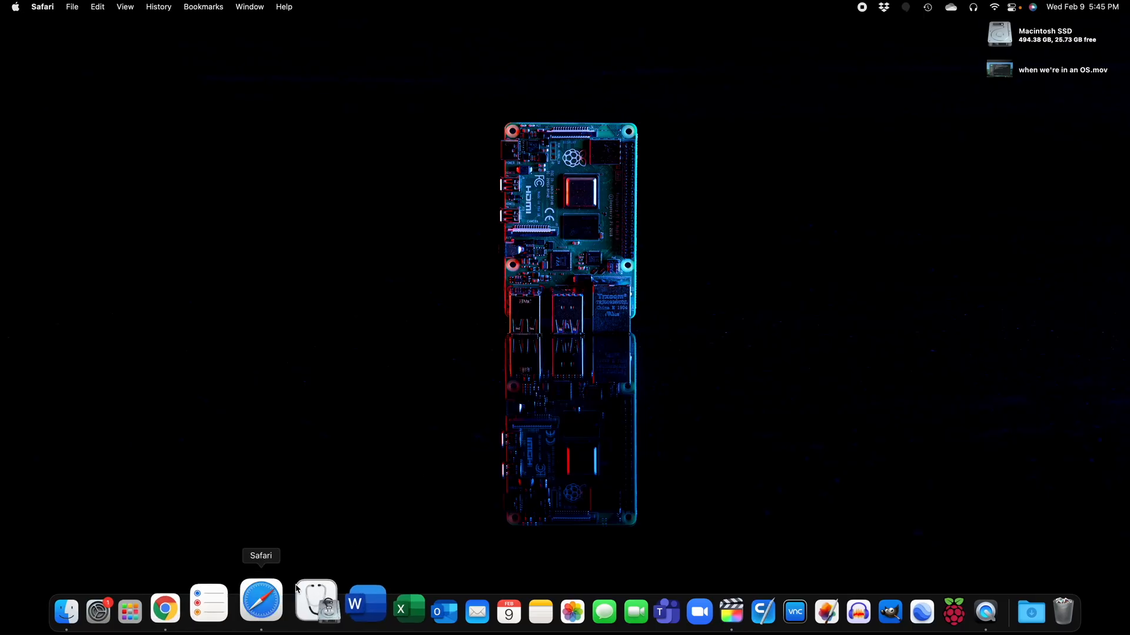
Open Safari and scroll the 'Network install beta test' article to the install screen section
click(260, 601)
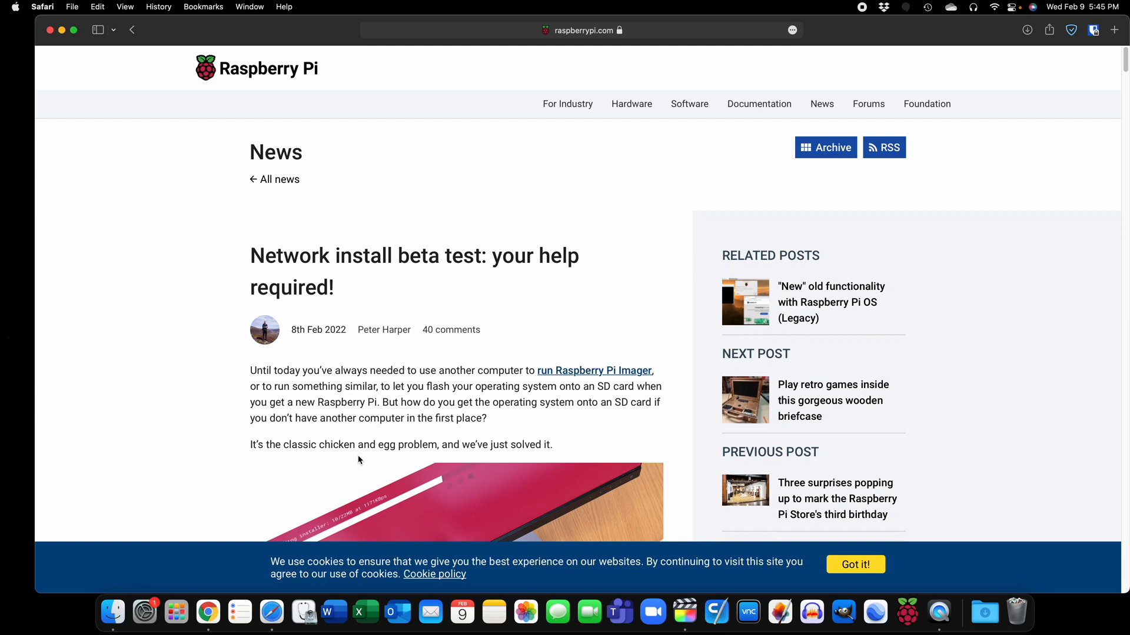
scroll(down, 3)
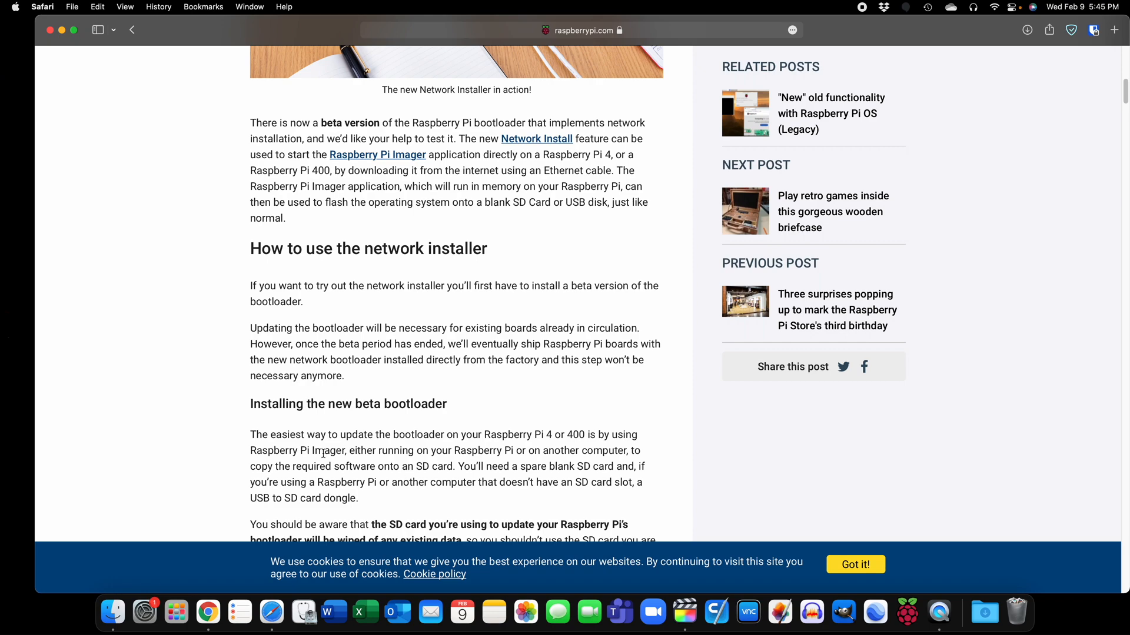
scroll(down, 3)
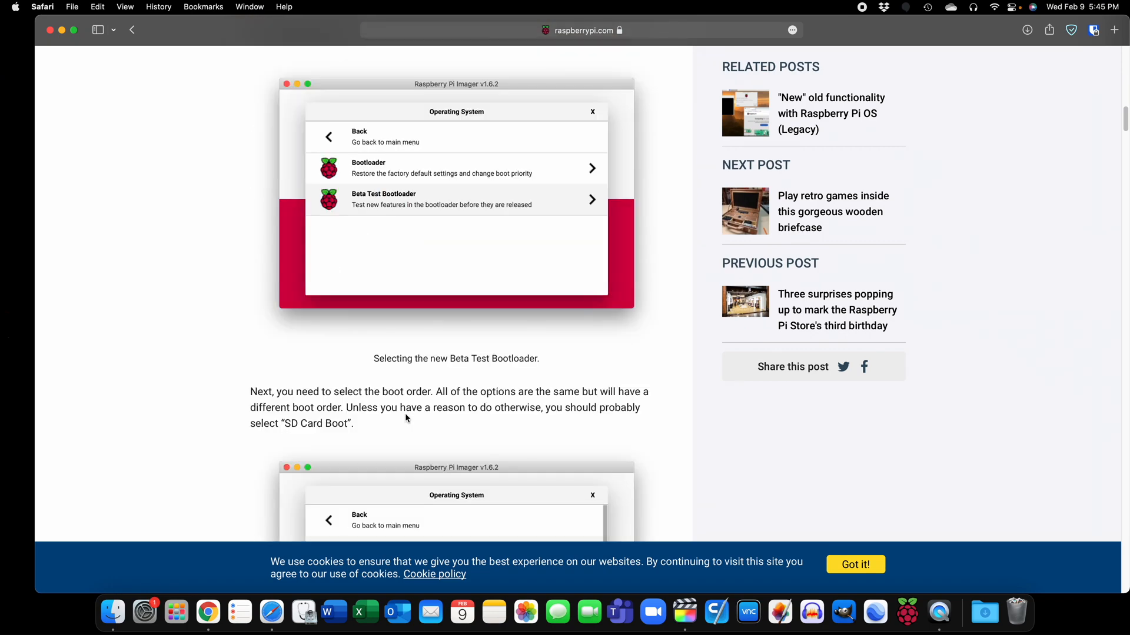
scroll(down, 3)
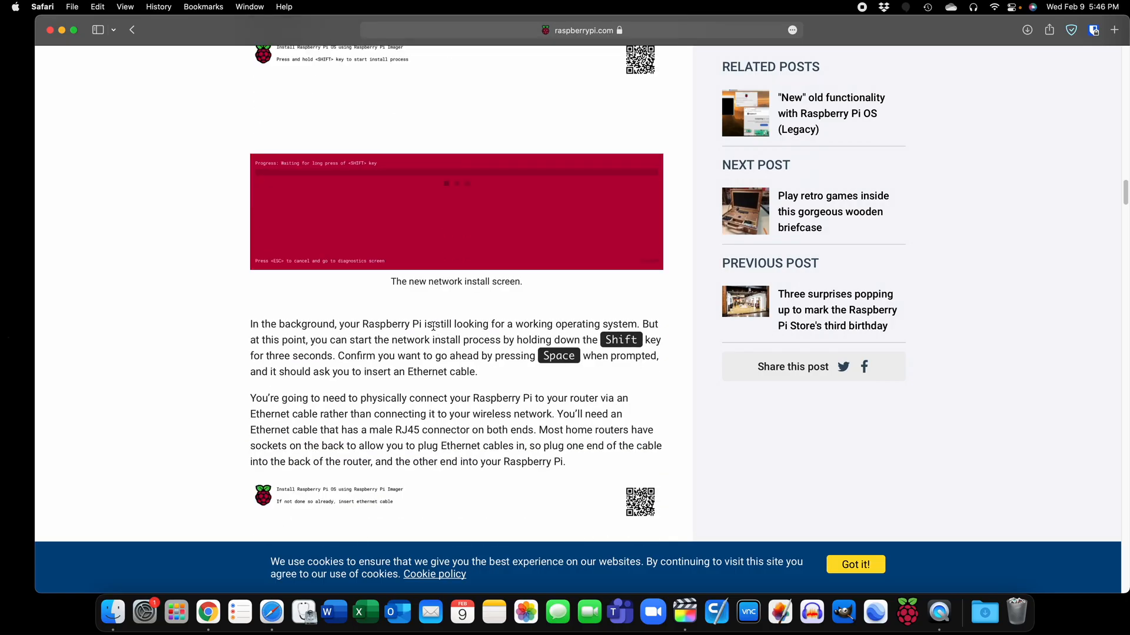
scroll(down, 3)
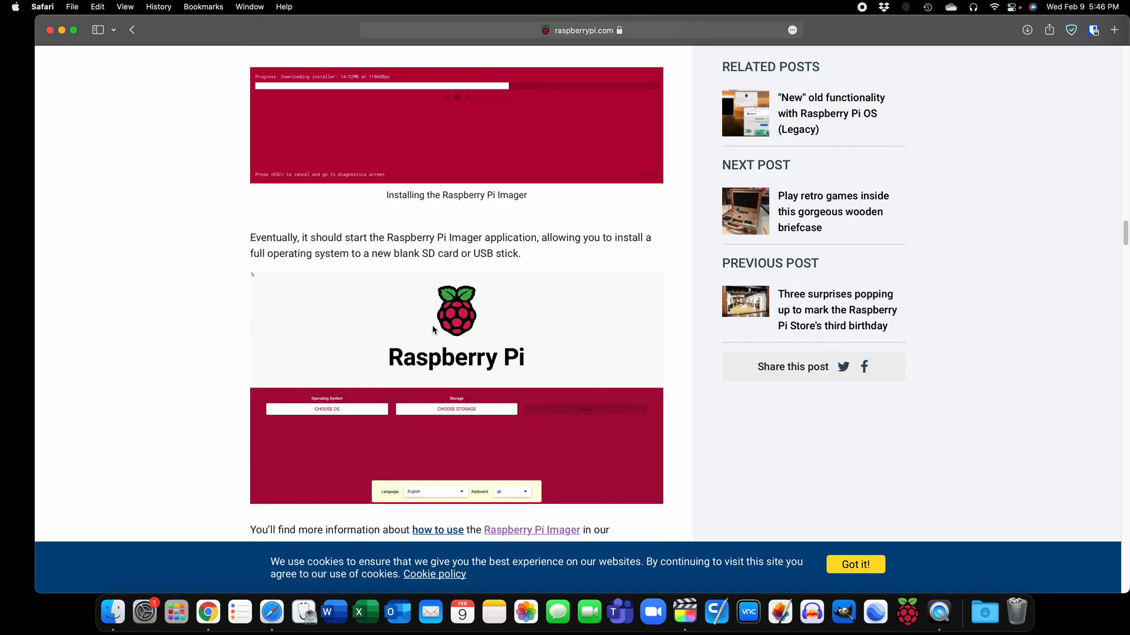
scroll(down, 3)
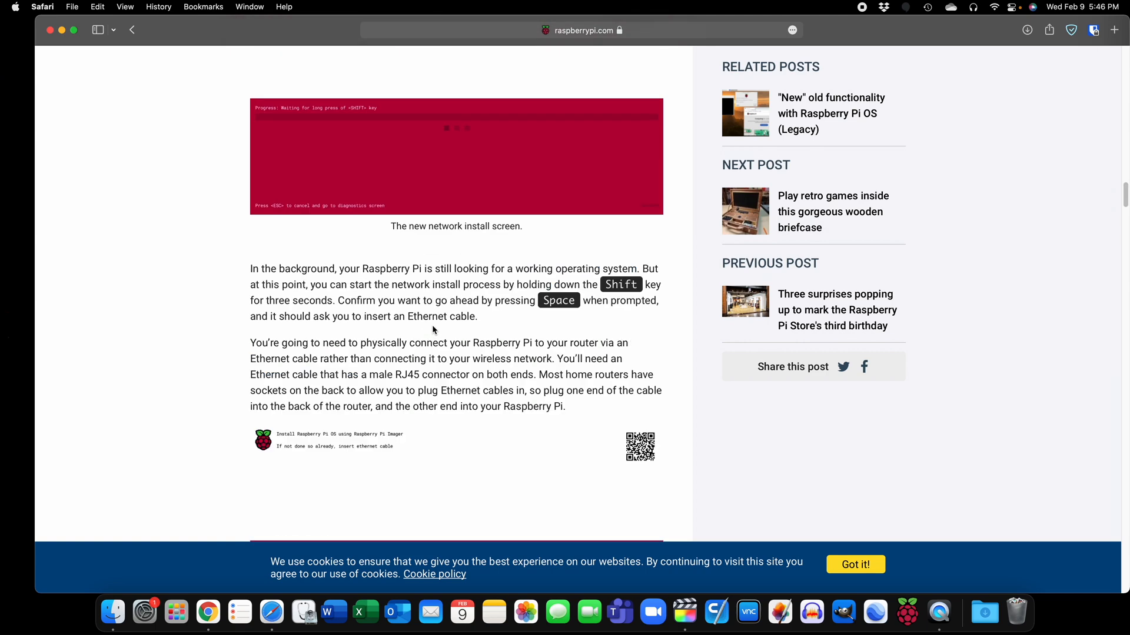